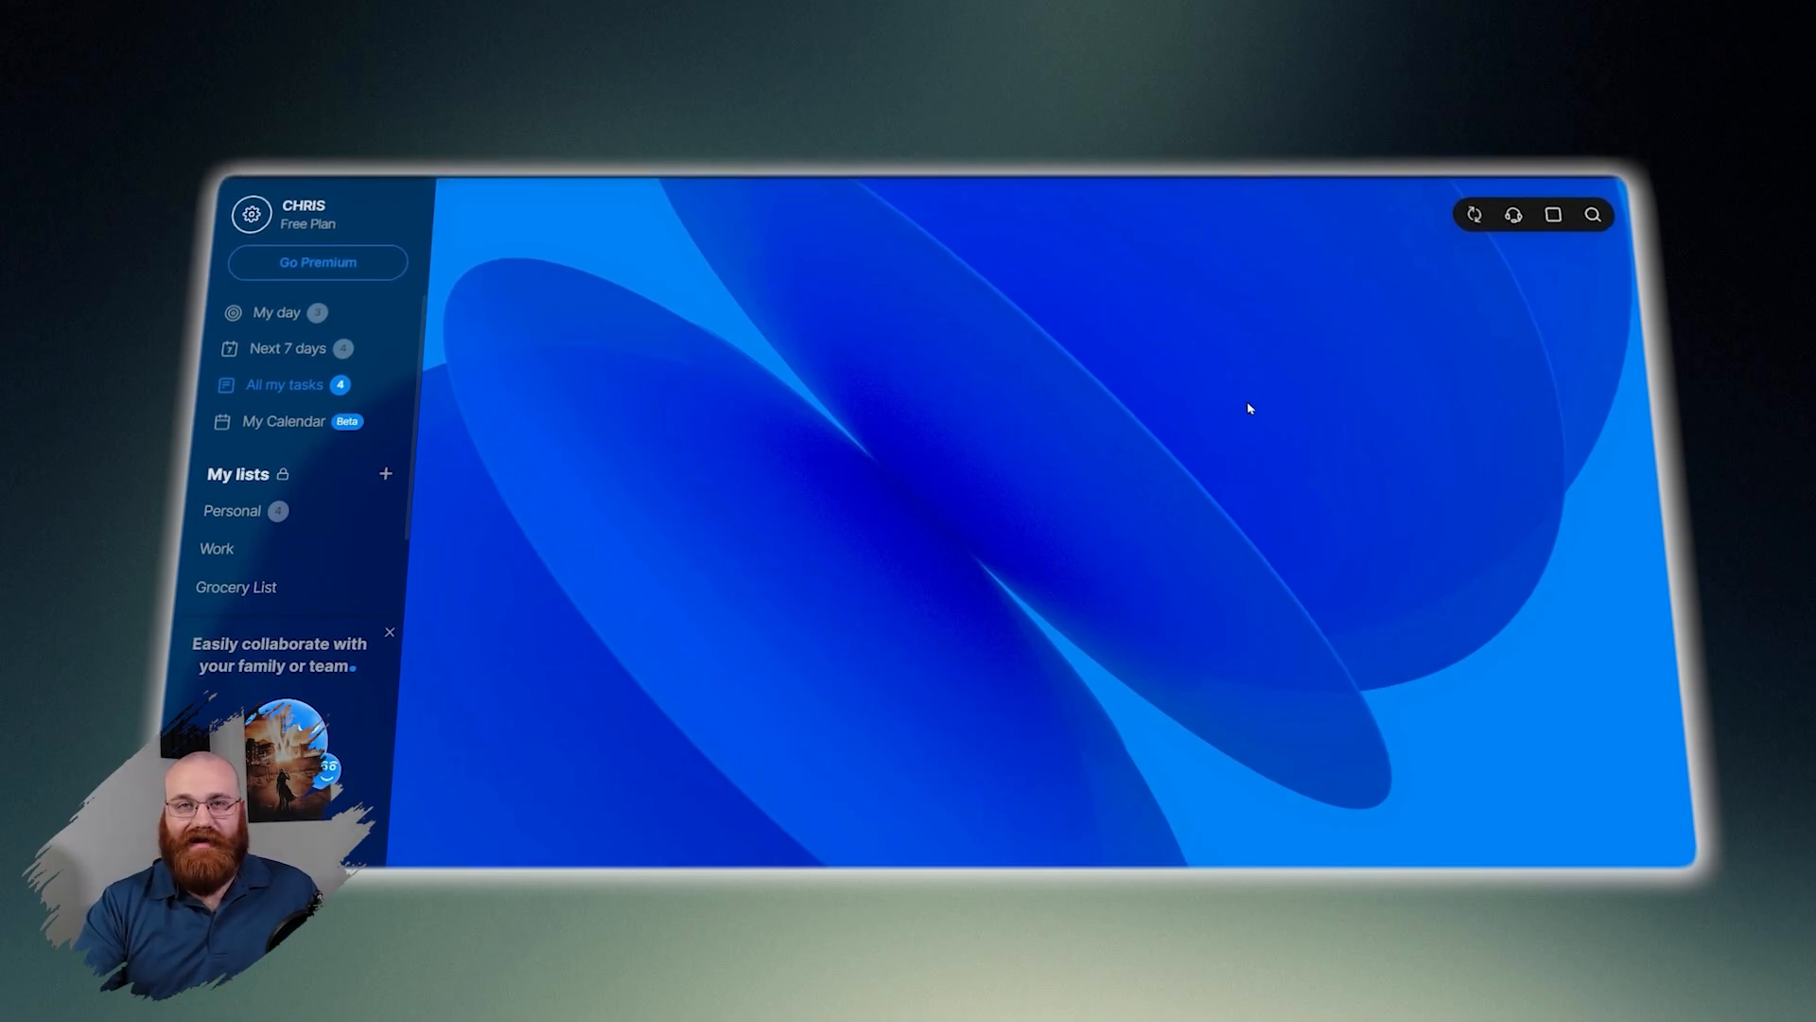
# Open All my tasks and show the 'Connect your calendar' task details.
pyautogui.click(284, 383)
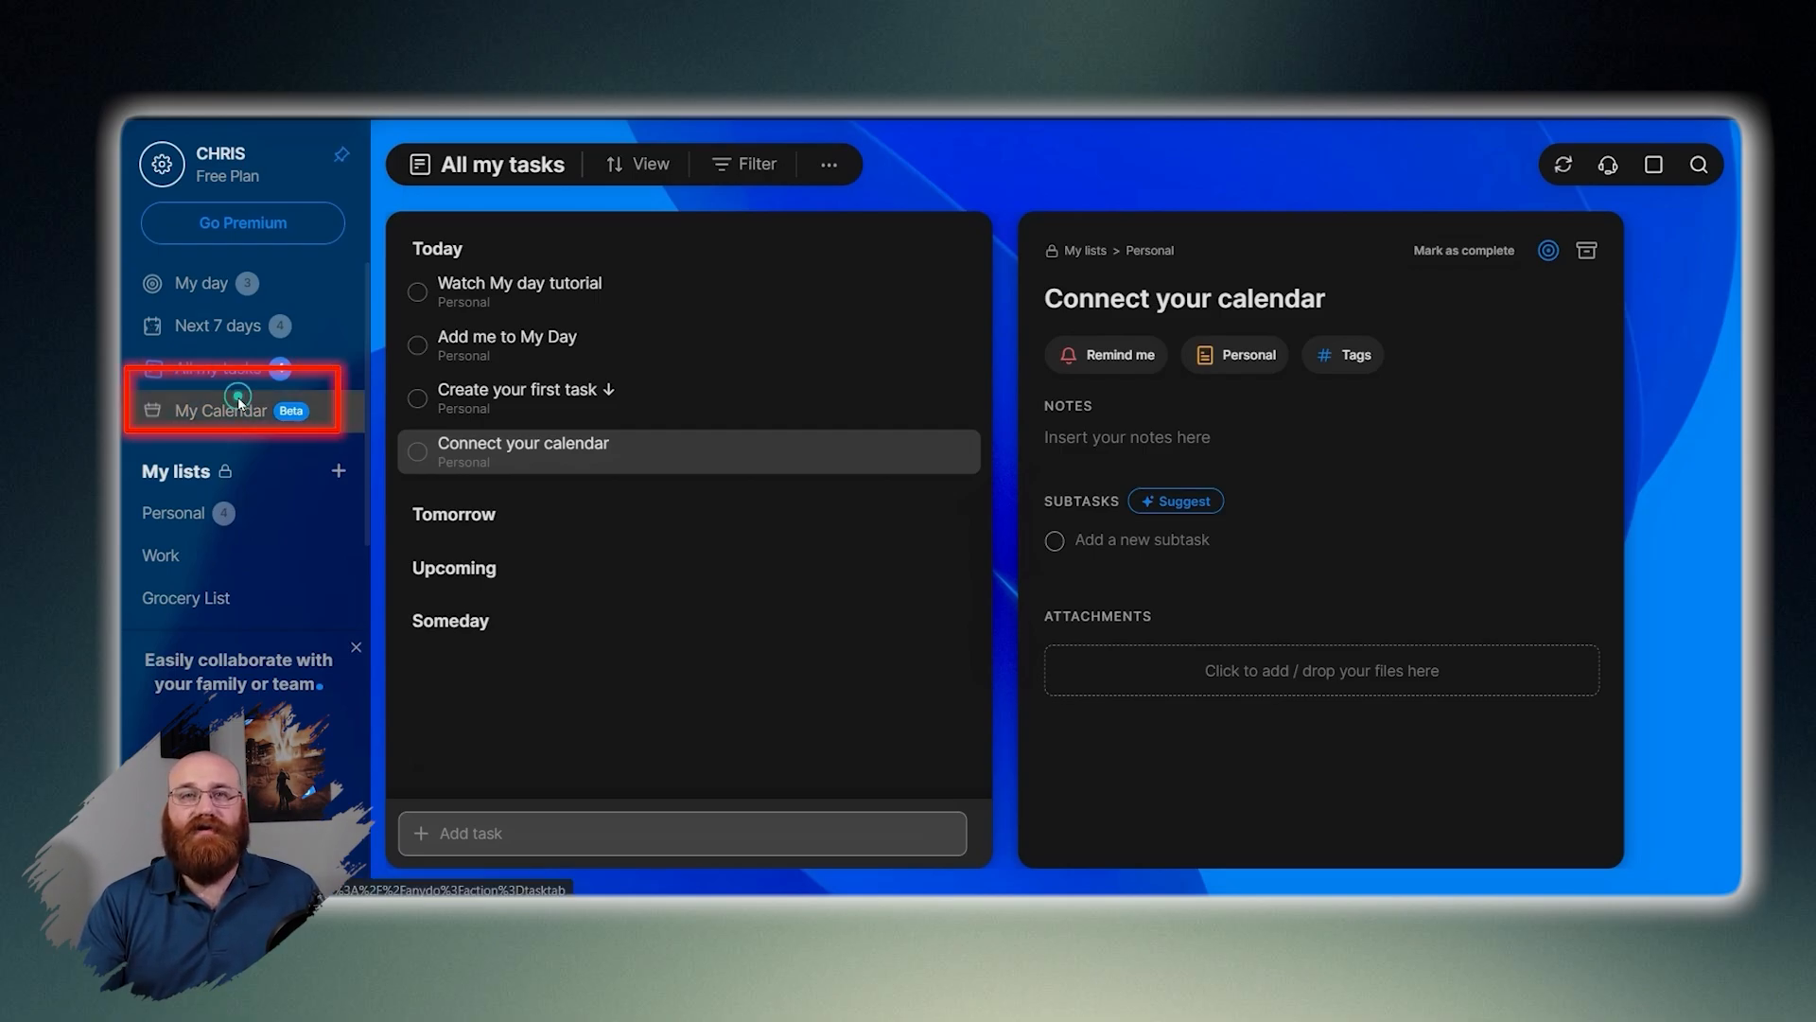
# Open My Calendar's June 2024 week view and dismiss the calendar-connection popup.
pyautogui.click(216, 410)
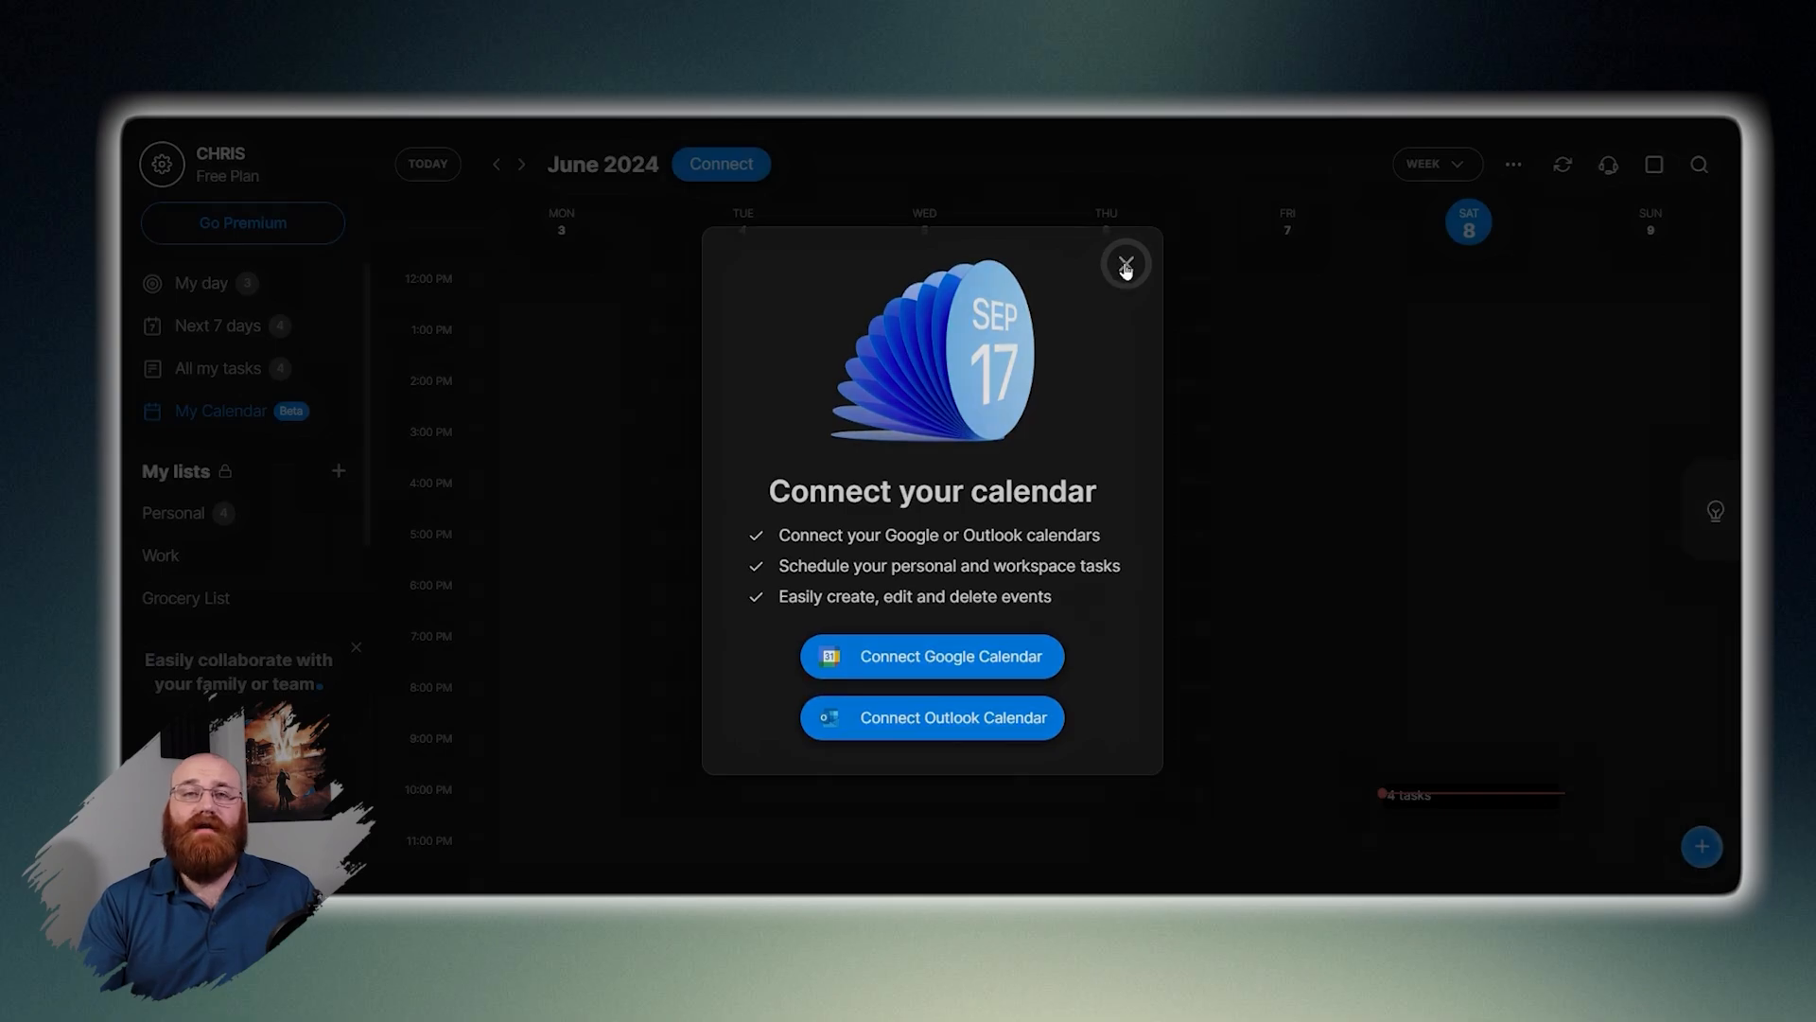
pyautogui.click(1122, 263)
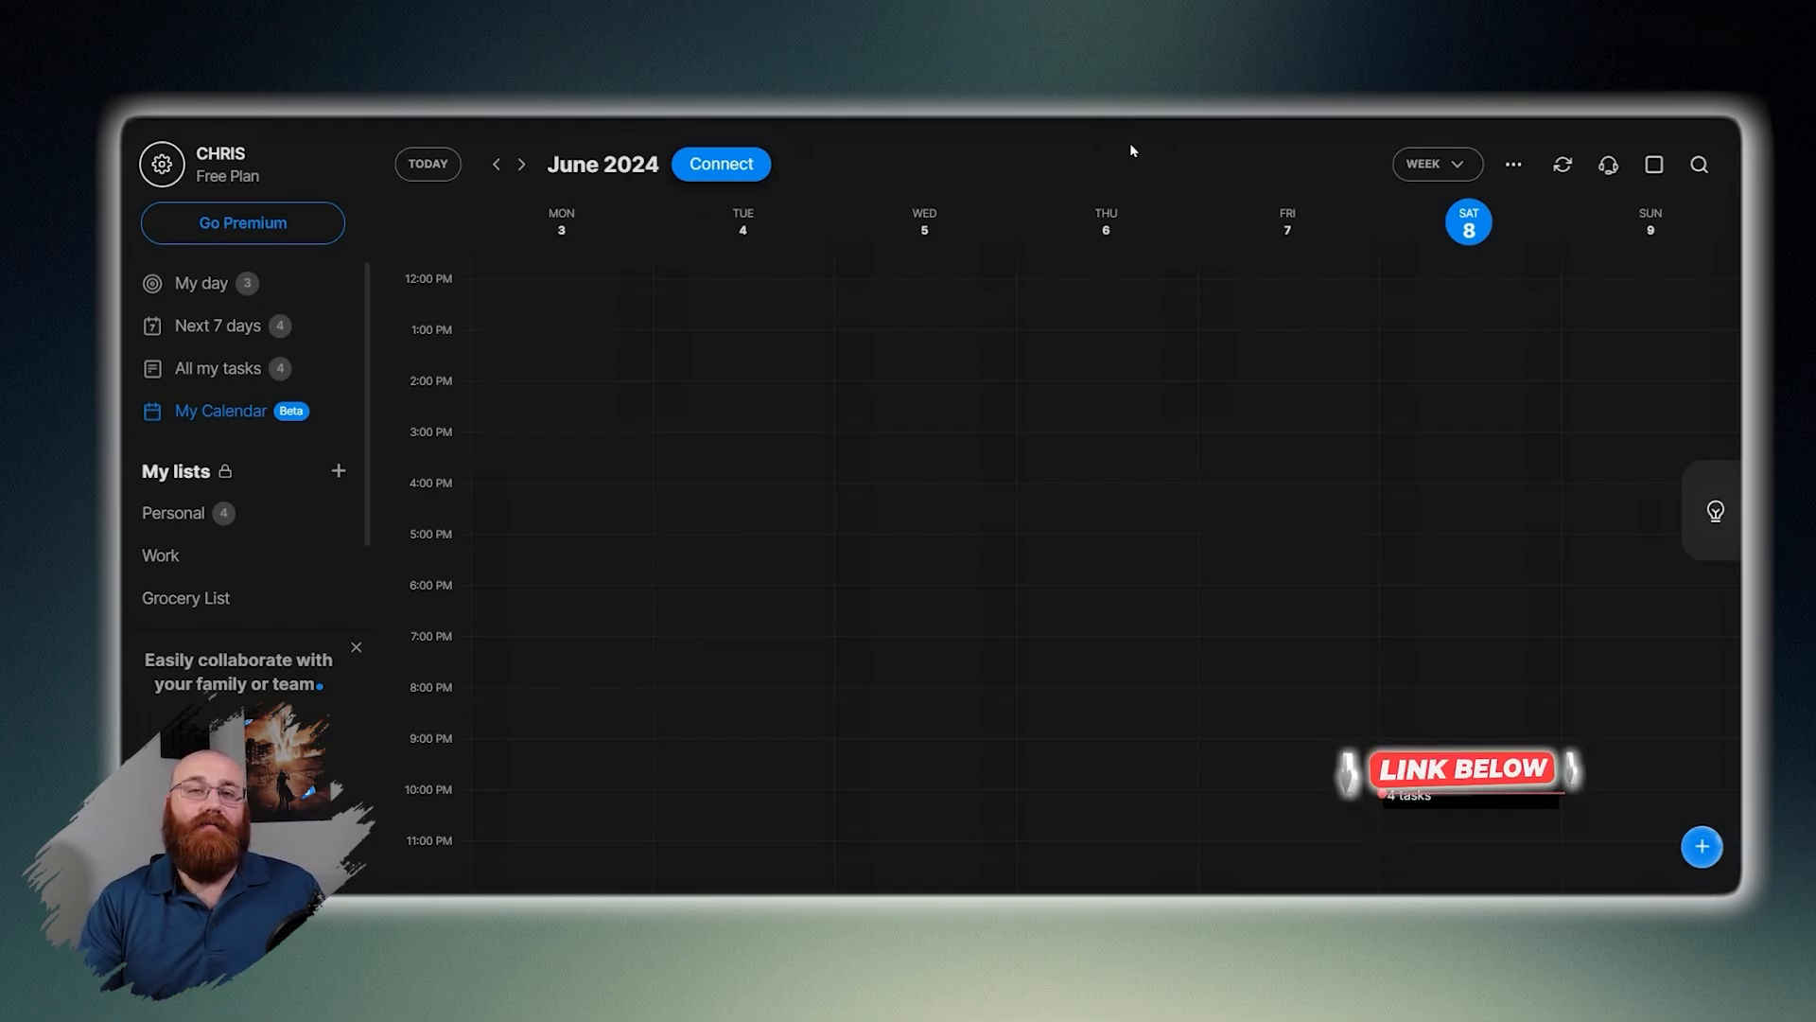
pyautogui.moveTo(736, 439)
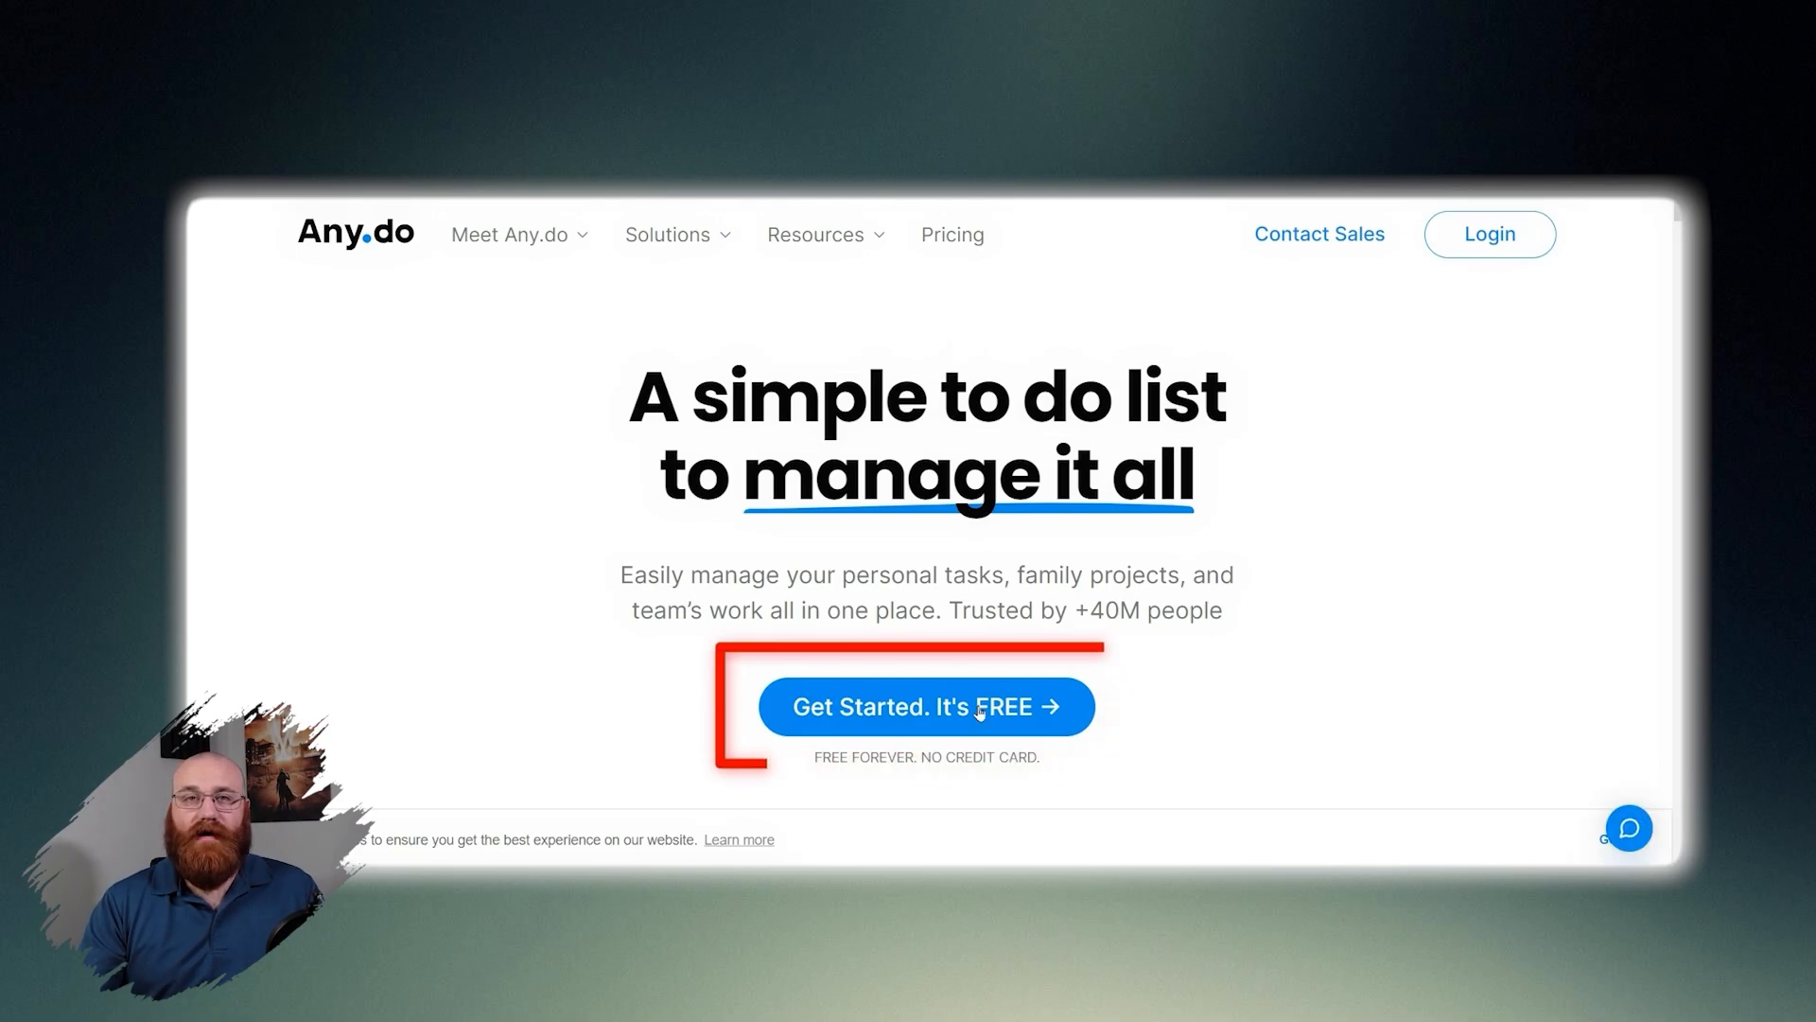
# Start the free sign-up from the homepage's Get Started. It's FREE button.
pyautogui.click(927, 706)
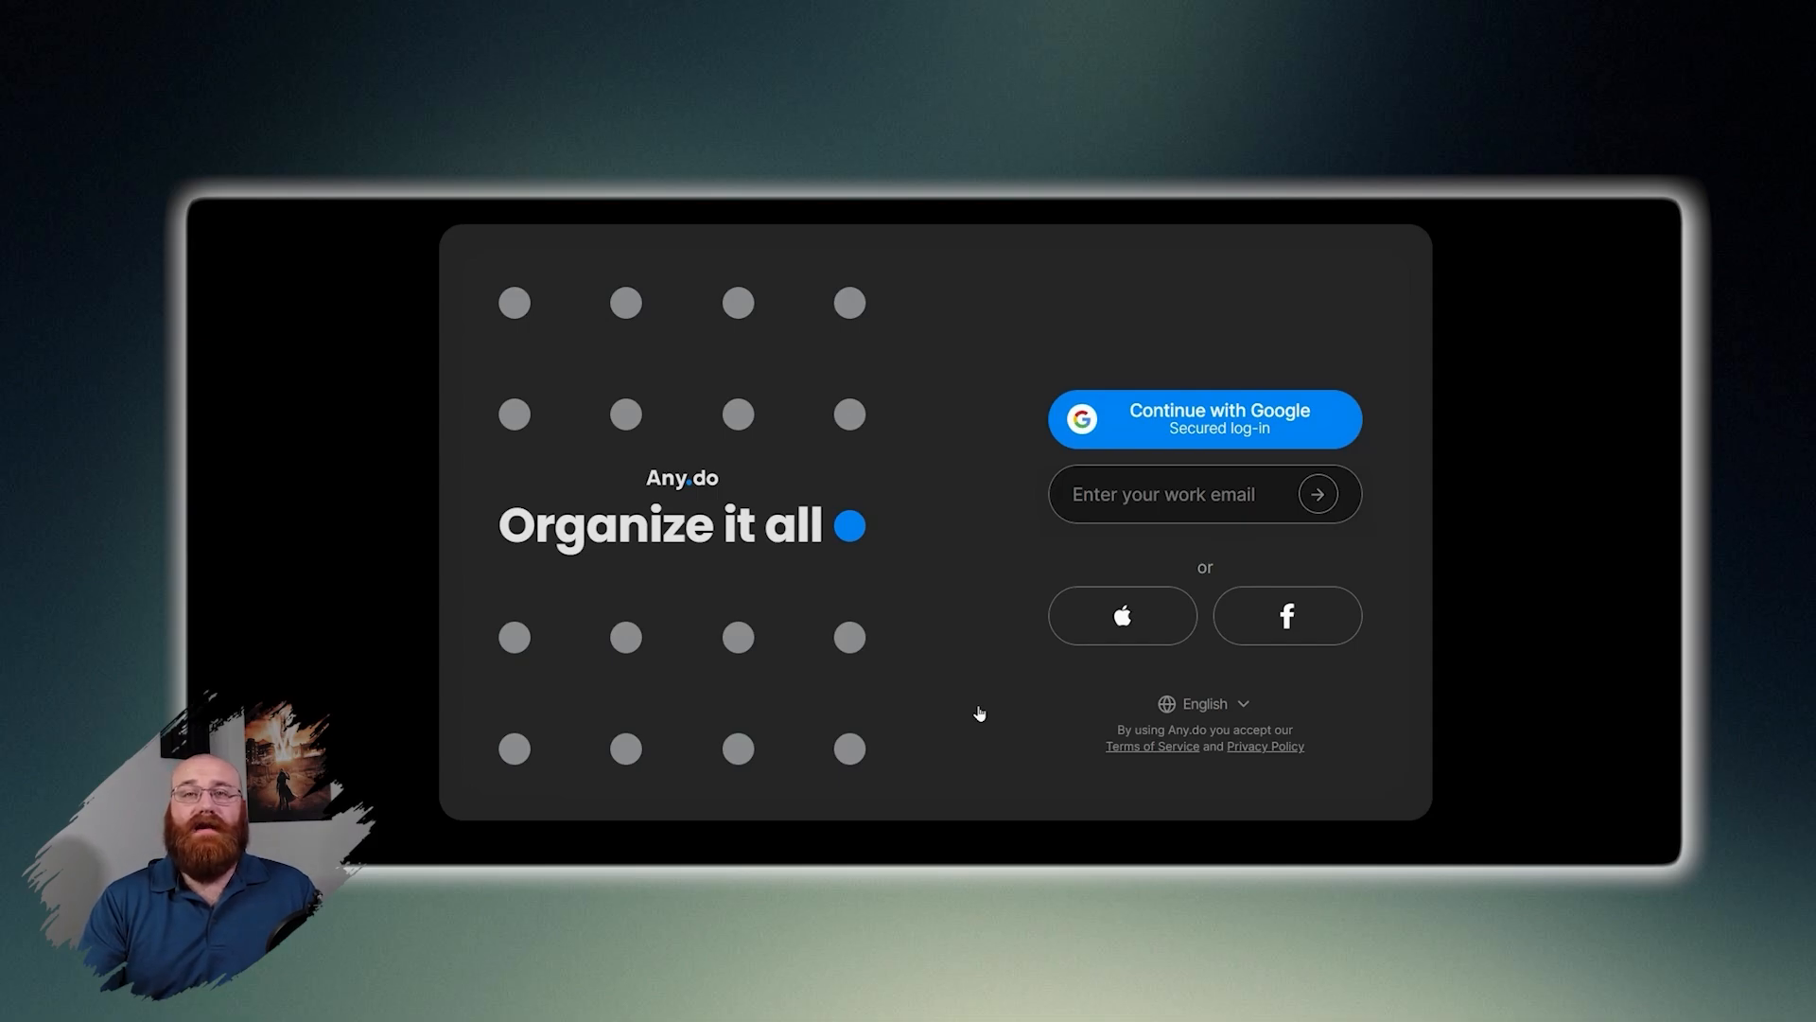
# Sign in with Google to land on My day with three starter tasks.
pyautogui.click(1203, 418)
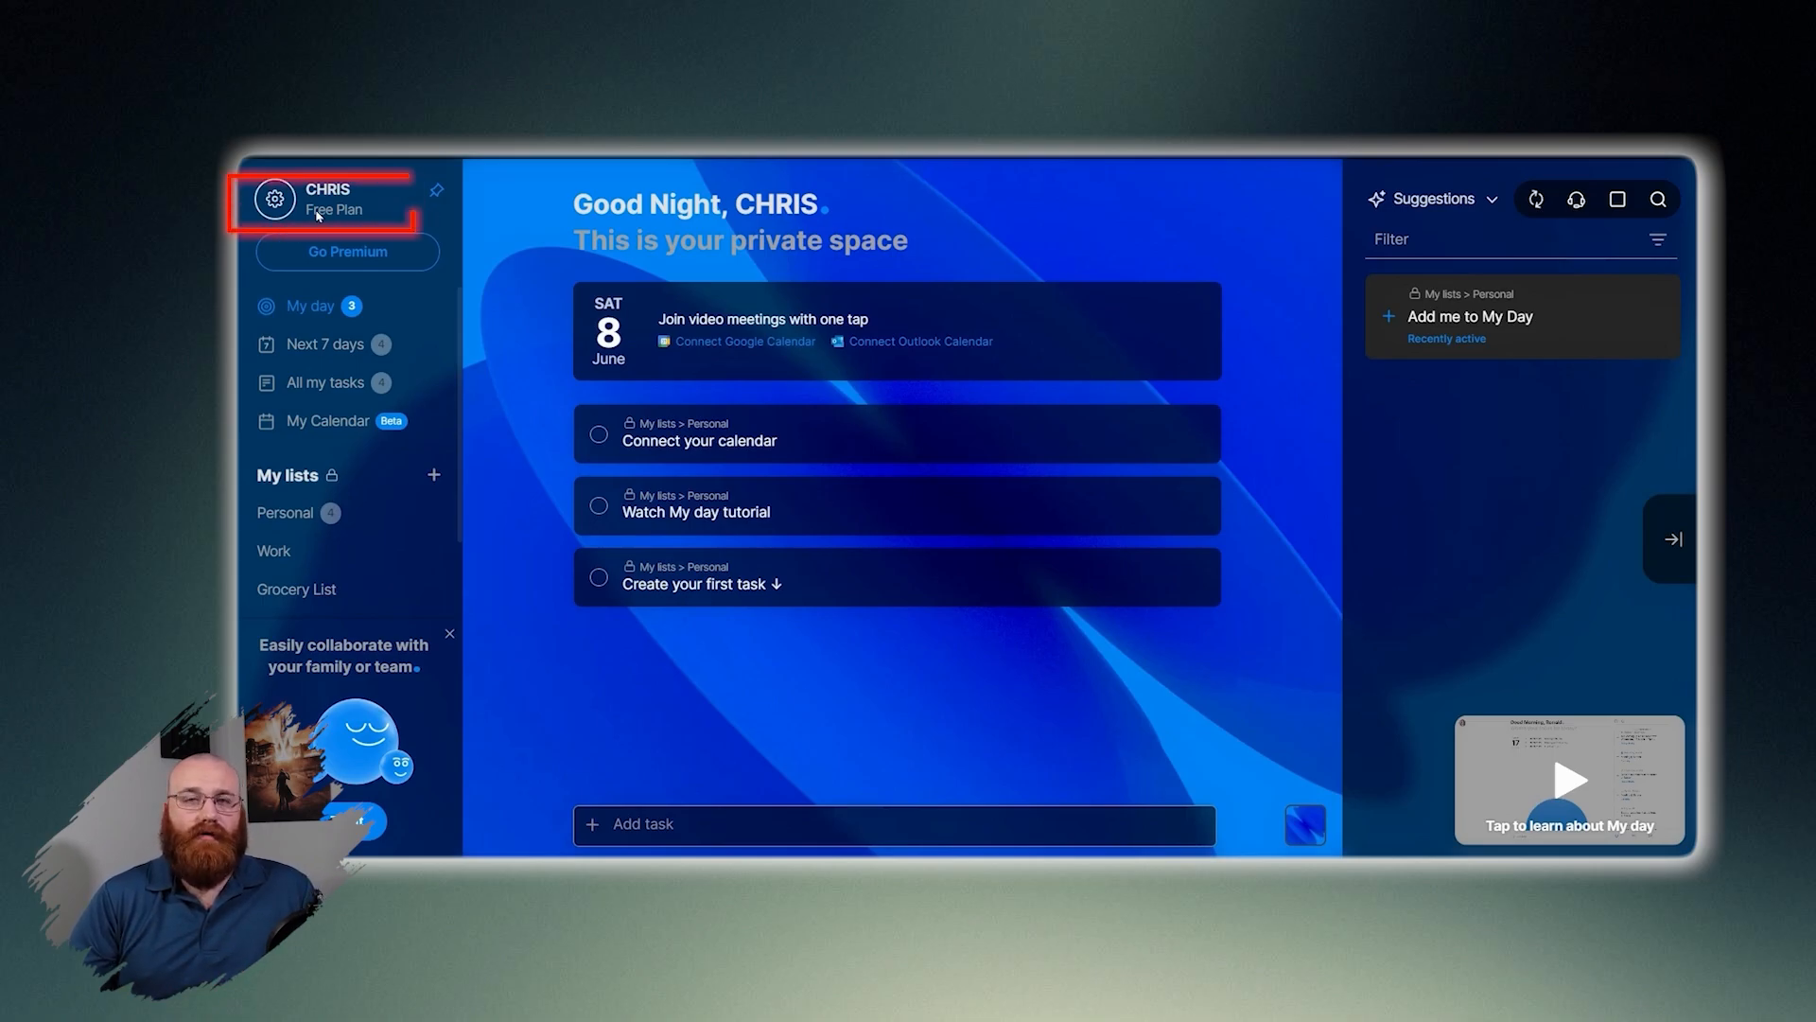
# Open the settings menu from the gear icon and profile name.
pyautogui.click(275, 197)
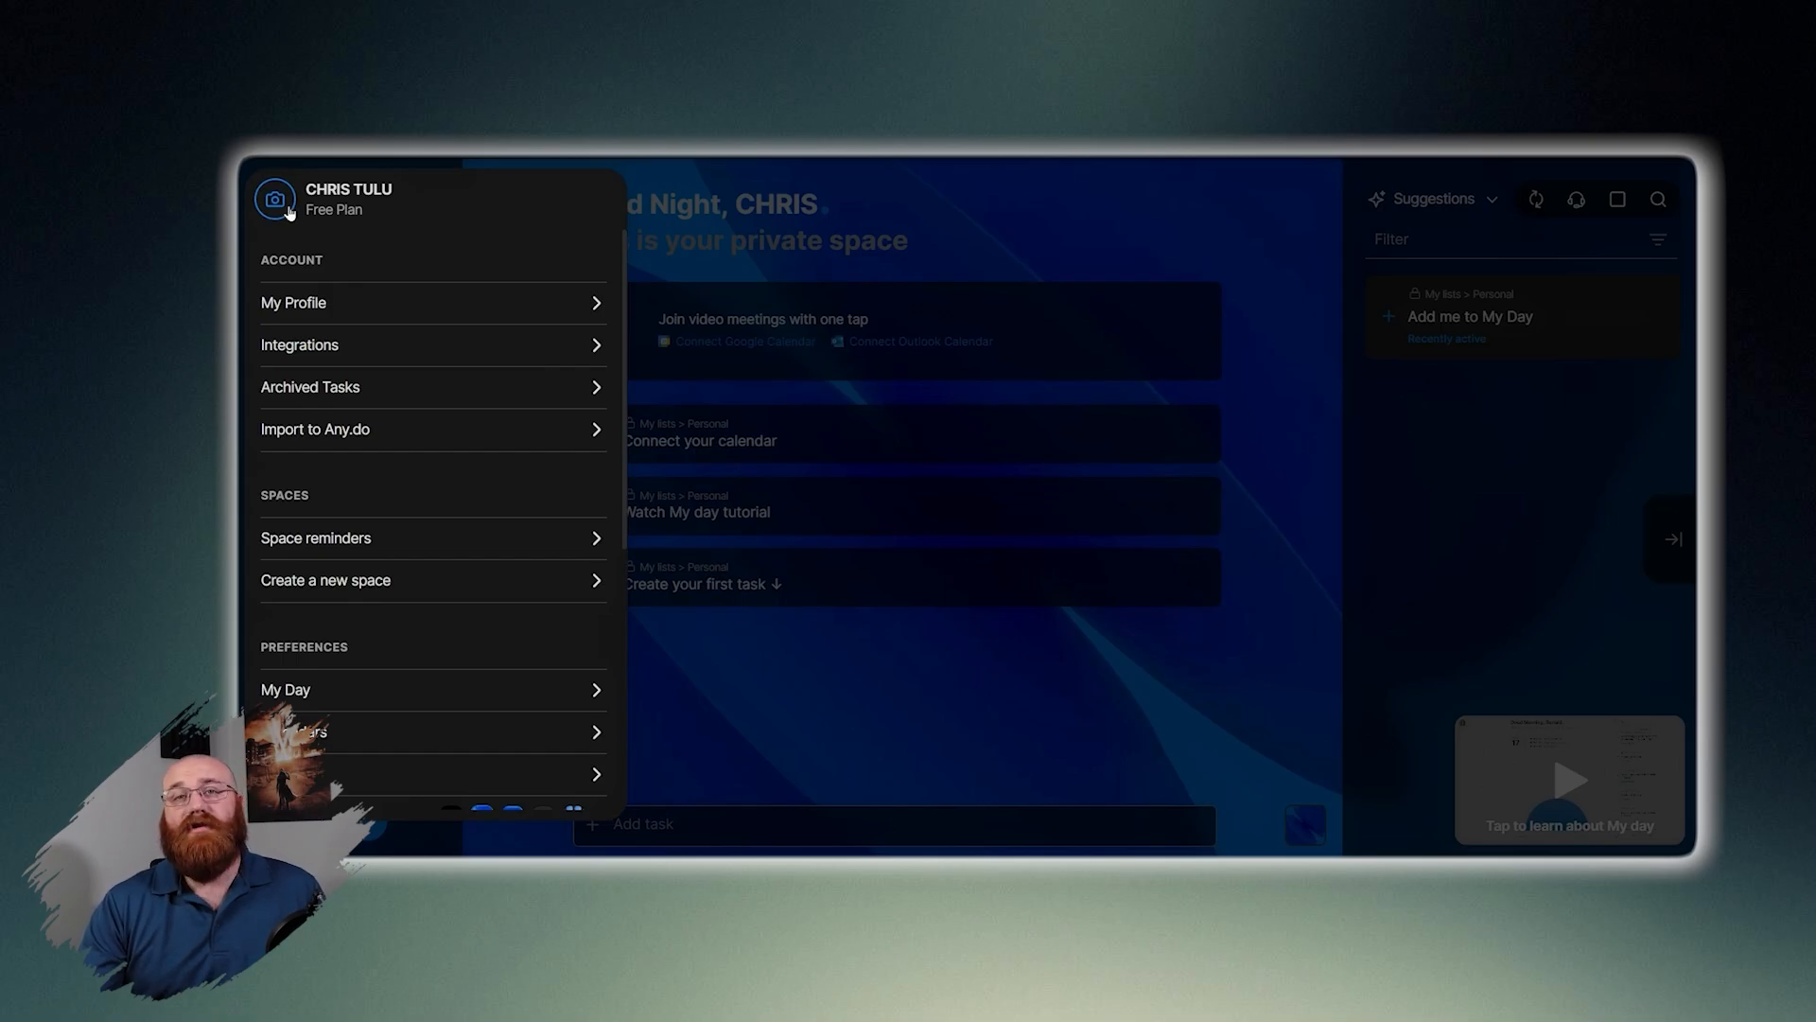
# Dismiss the settings menu to return to the My day view.
pyautogui.click(274, 198)
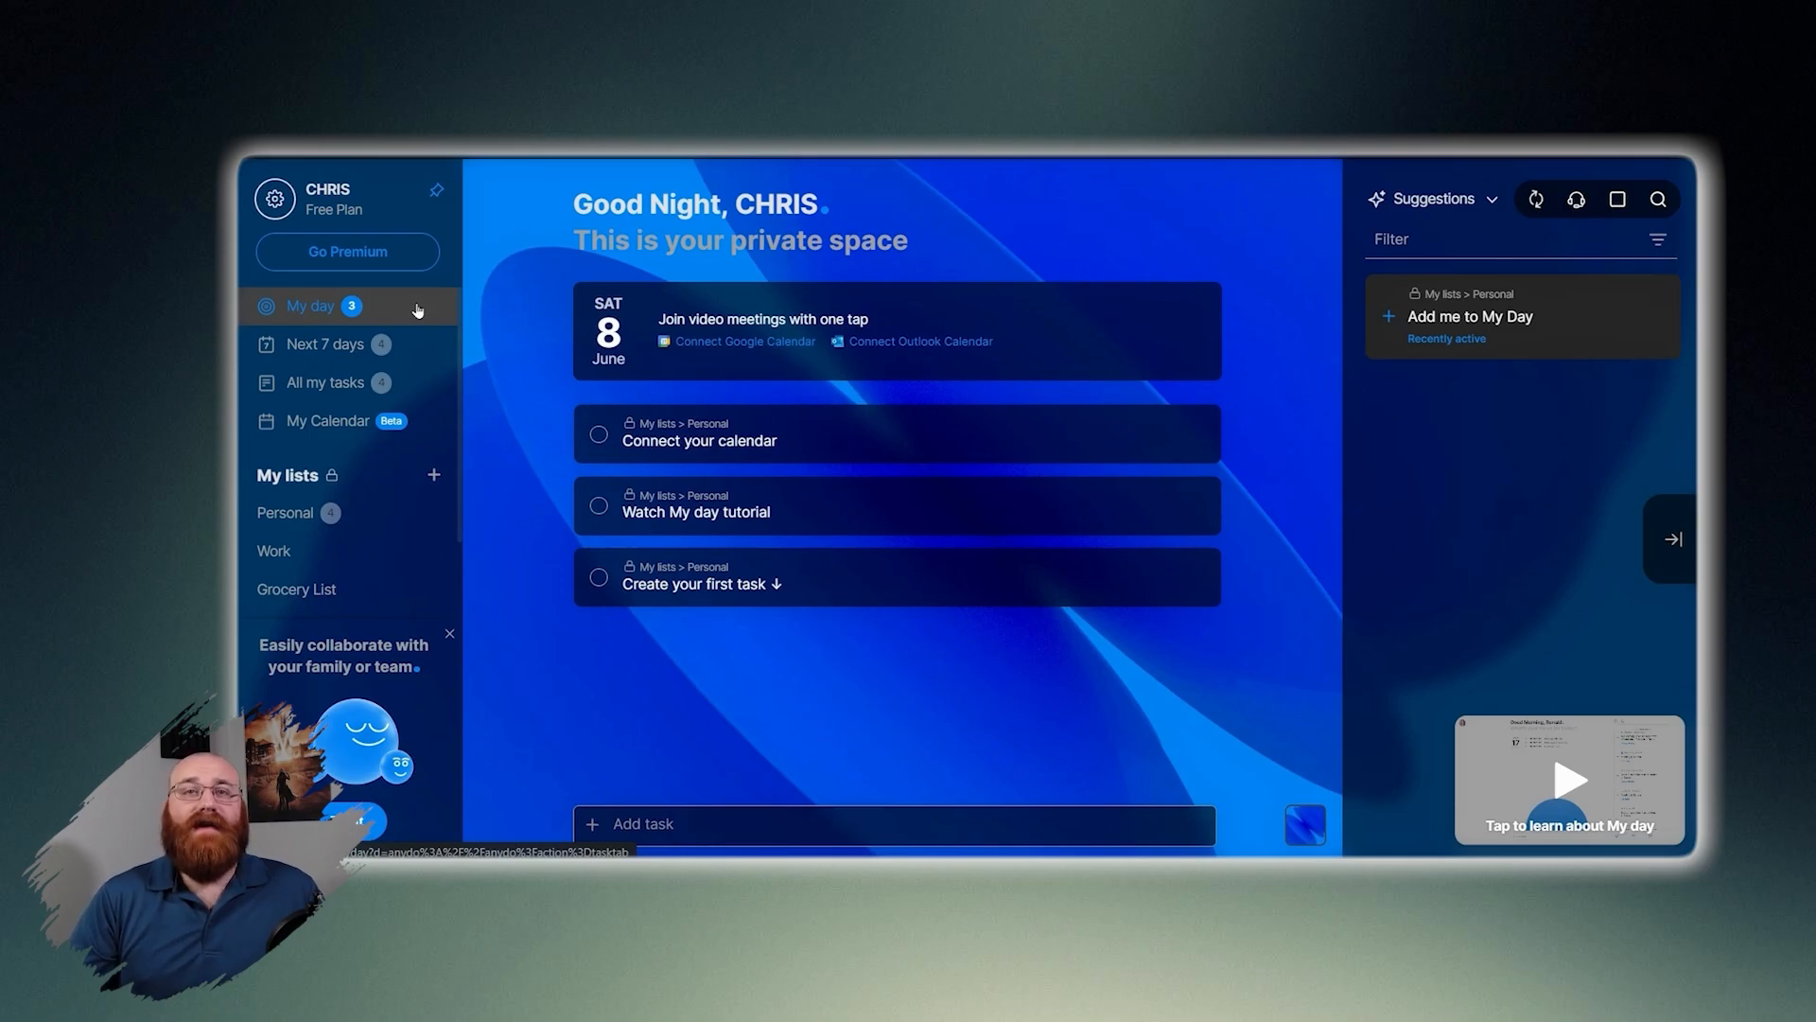
# Browse Next 7 days and All my tasks, ending on the four-task Personal list.
pyautogui.click(326, 344)
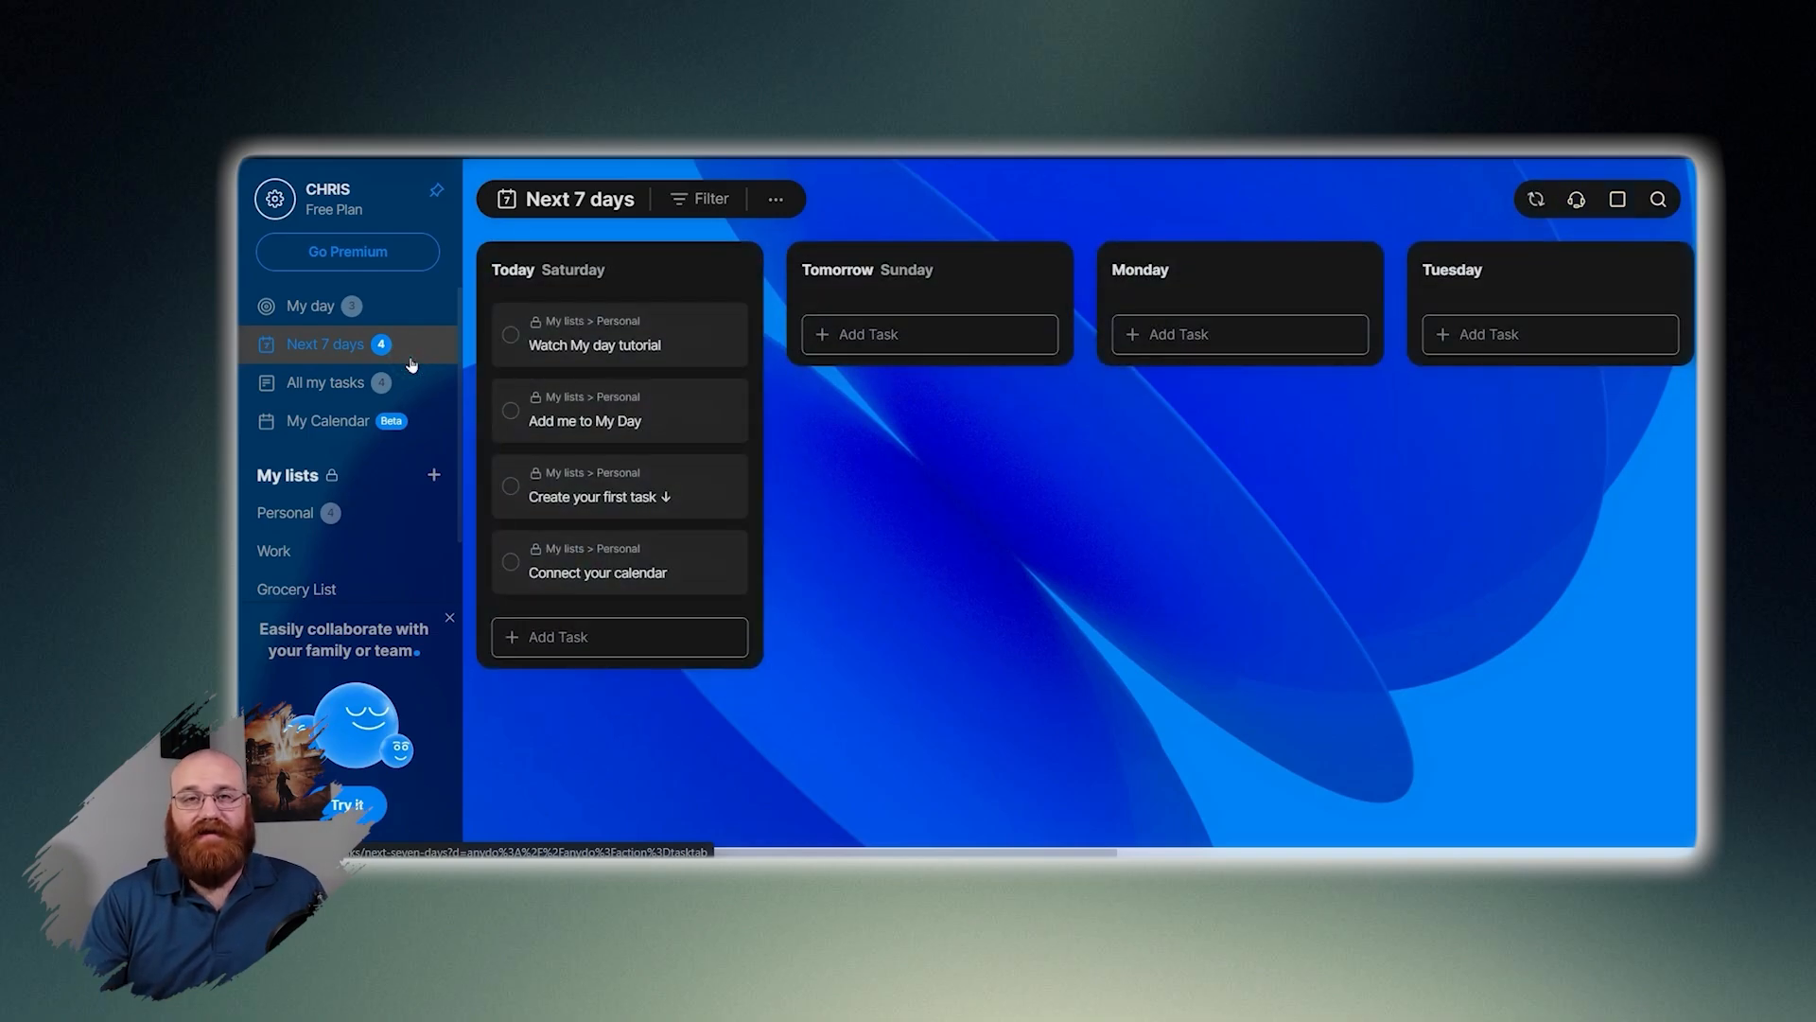
pyautogui.click(325, 382)
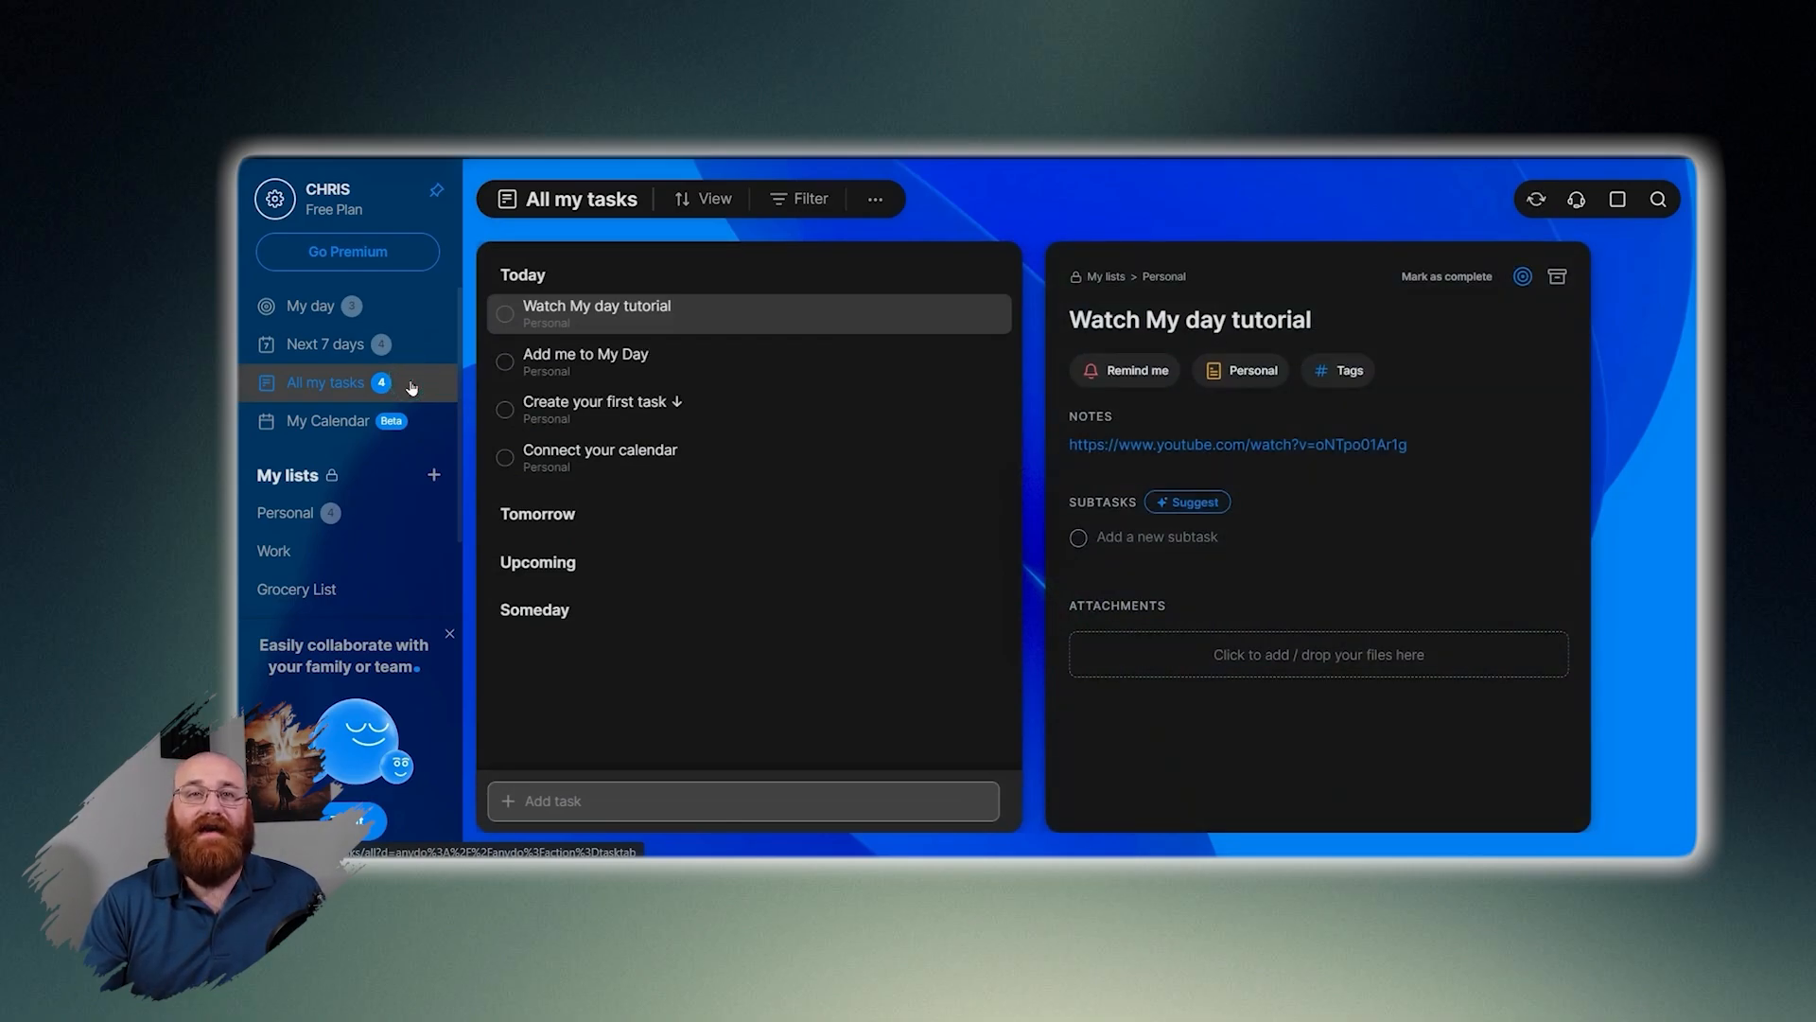
pyautogui.click(328, 420)
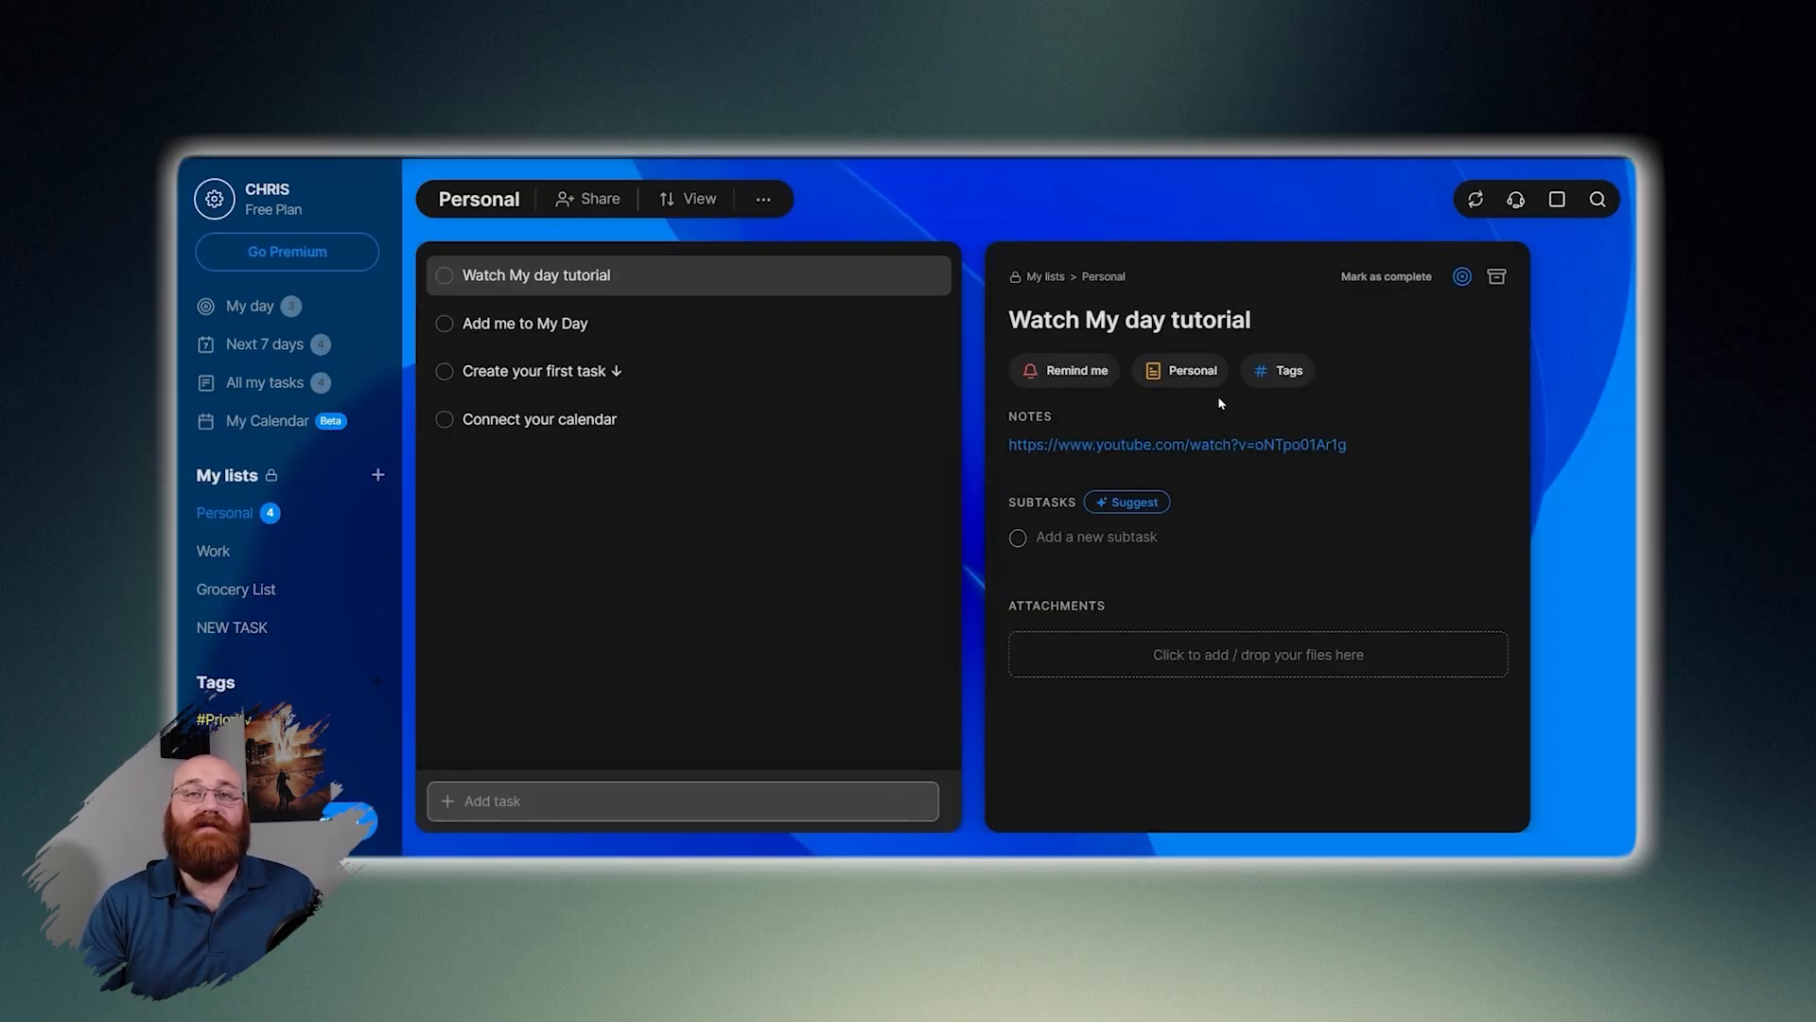
# View the empty Work list, then the Grocery List.
pyautogui.click(211, 551)
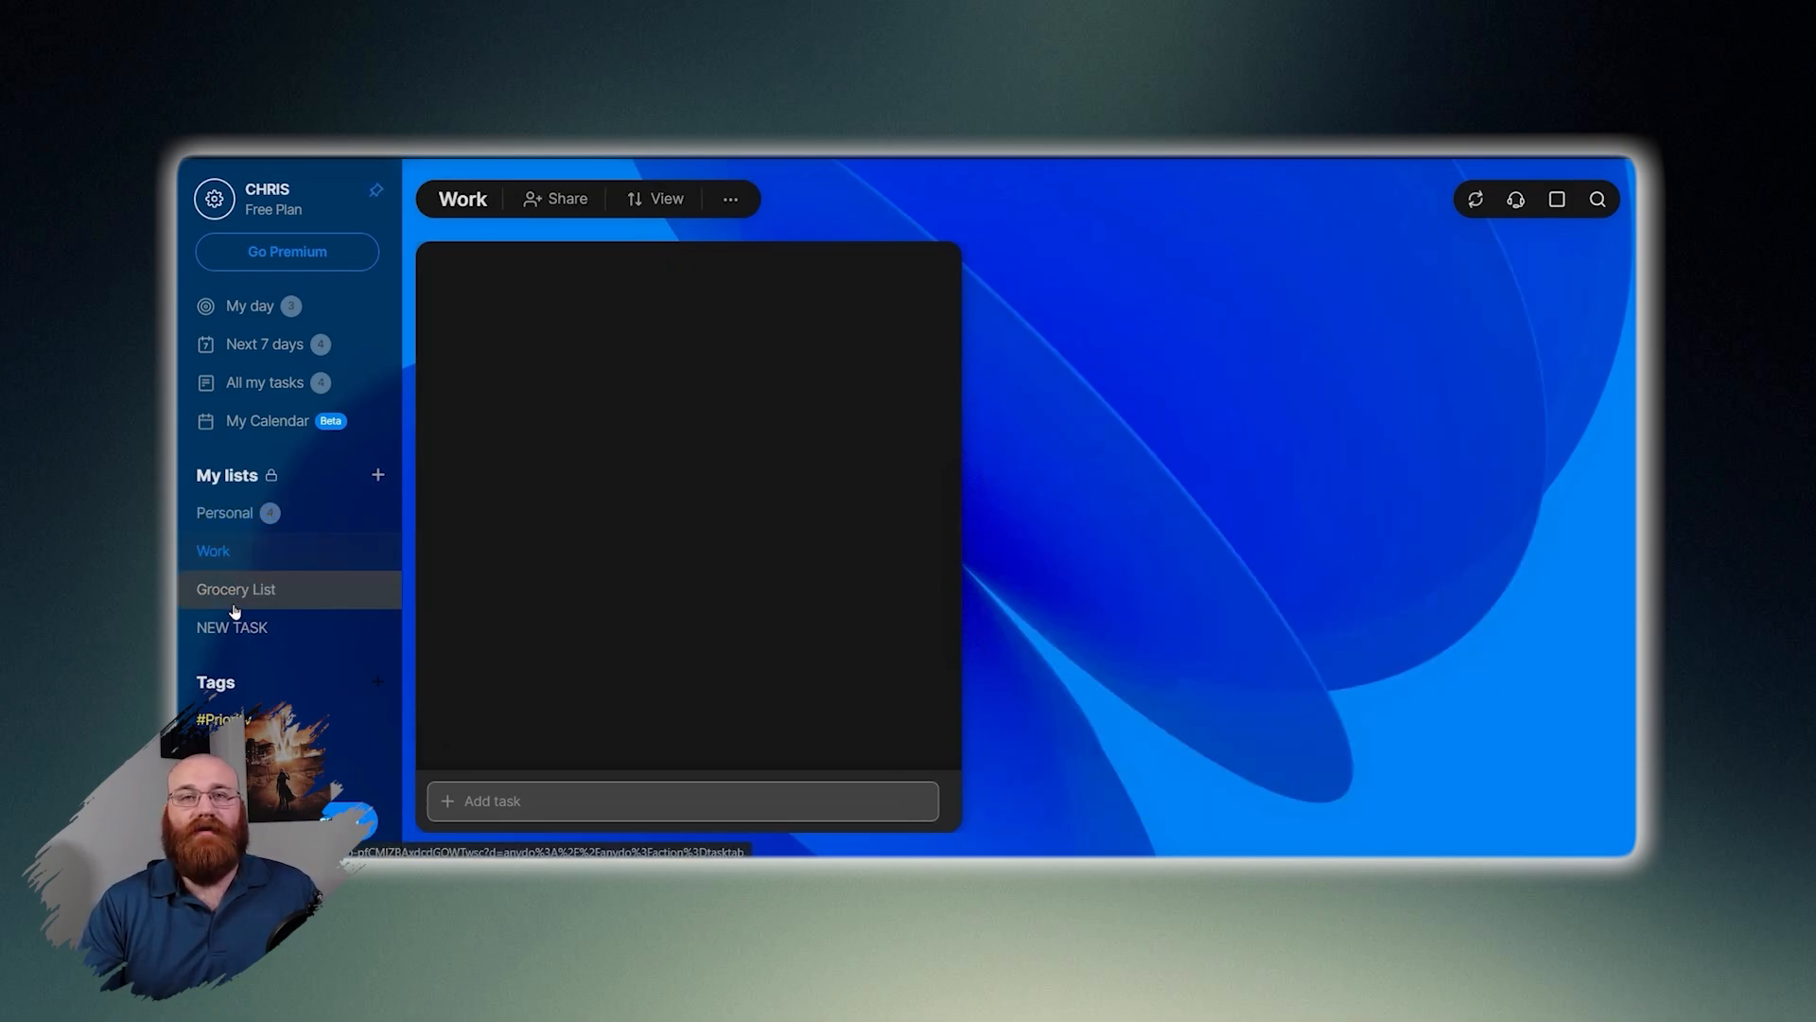
pyautogui.click(236, 588)
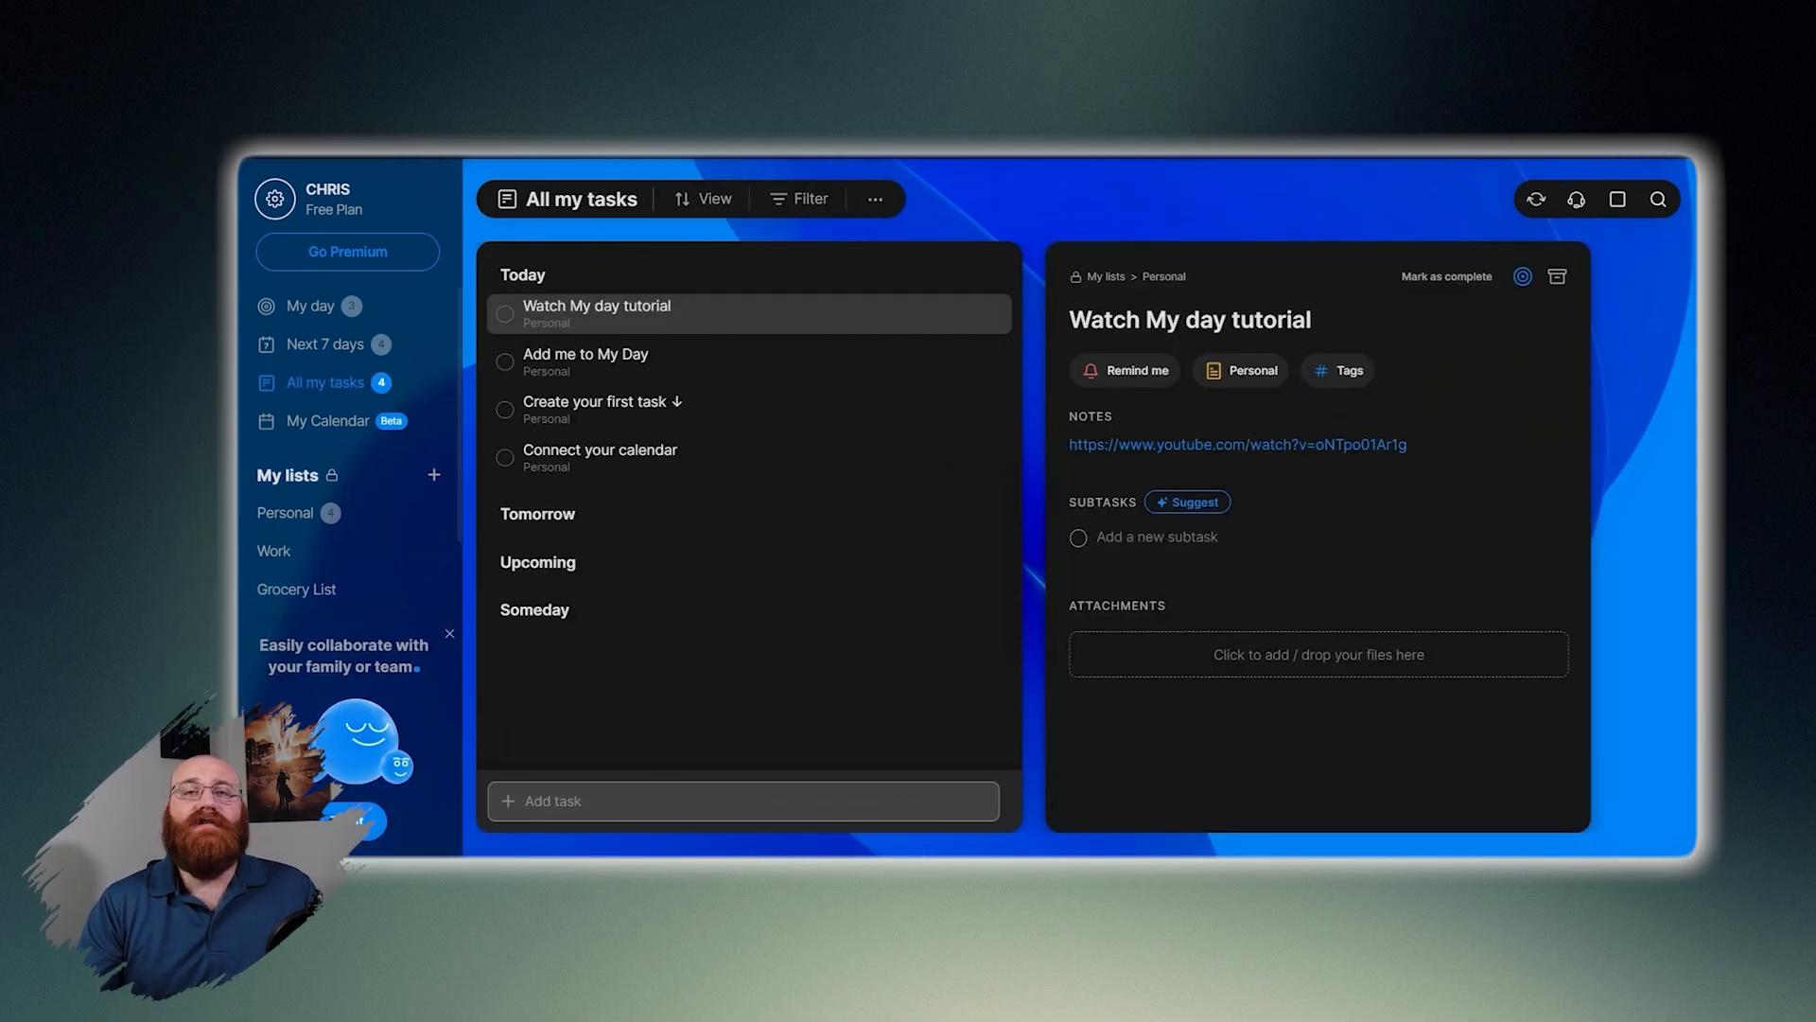
pyautogui.moveTo(335, 475)
pyautogui.write('NEW TA')
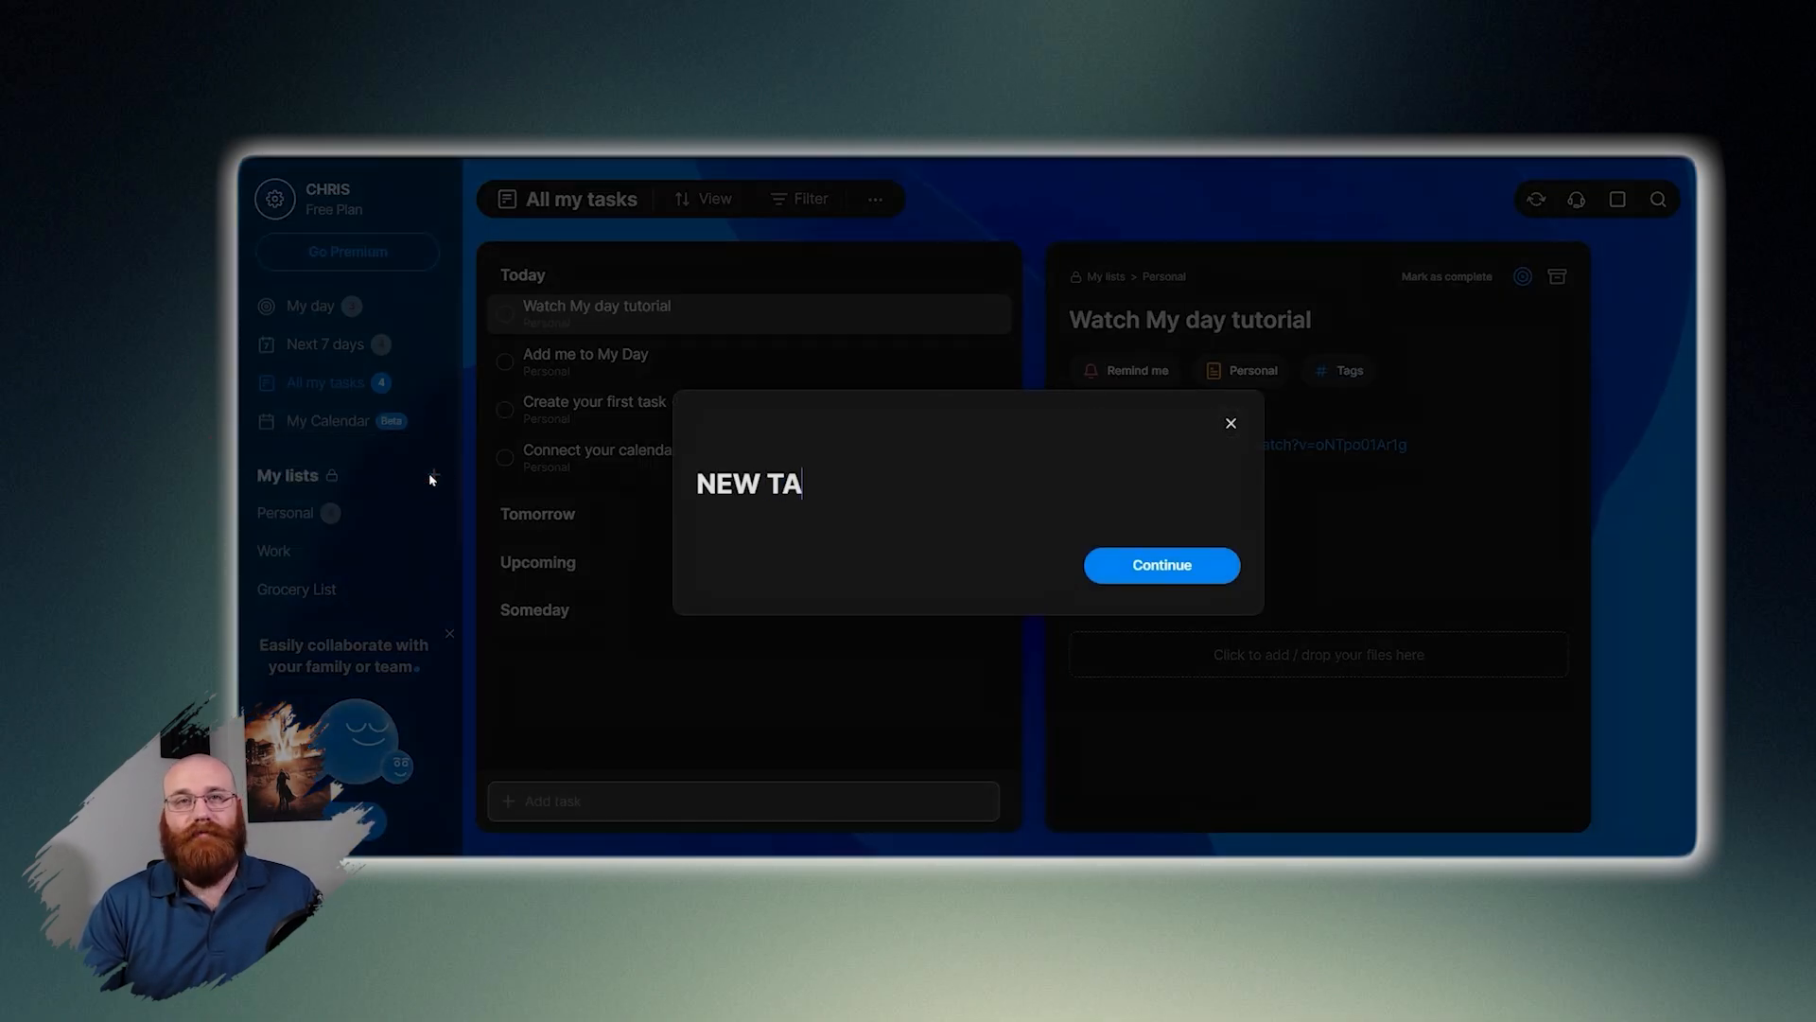
# Confirm the new 'NEW TASK' list and collapse the sidebar Tags section.
pyautogui.click(1160, 566)
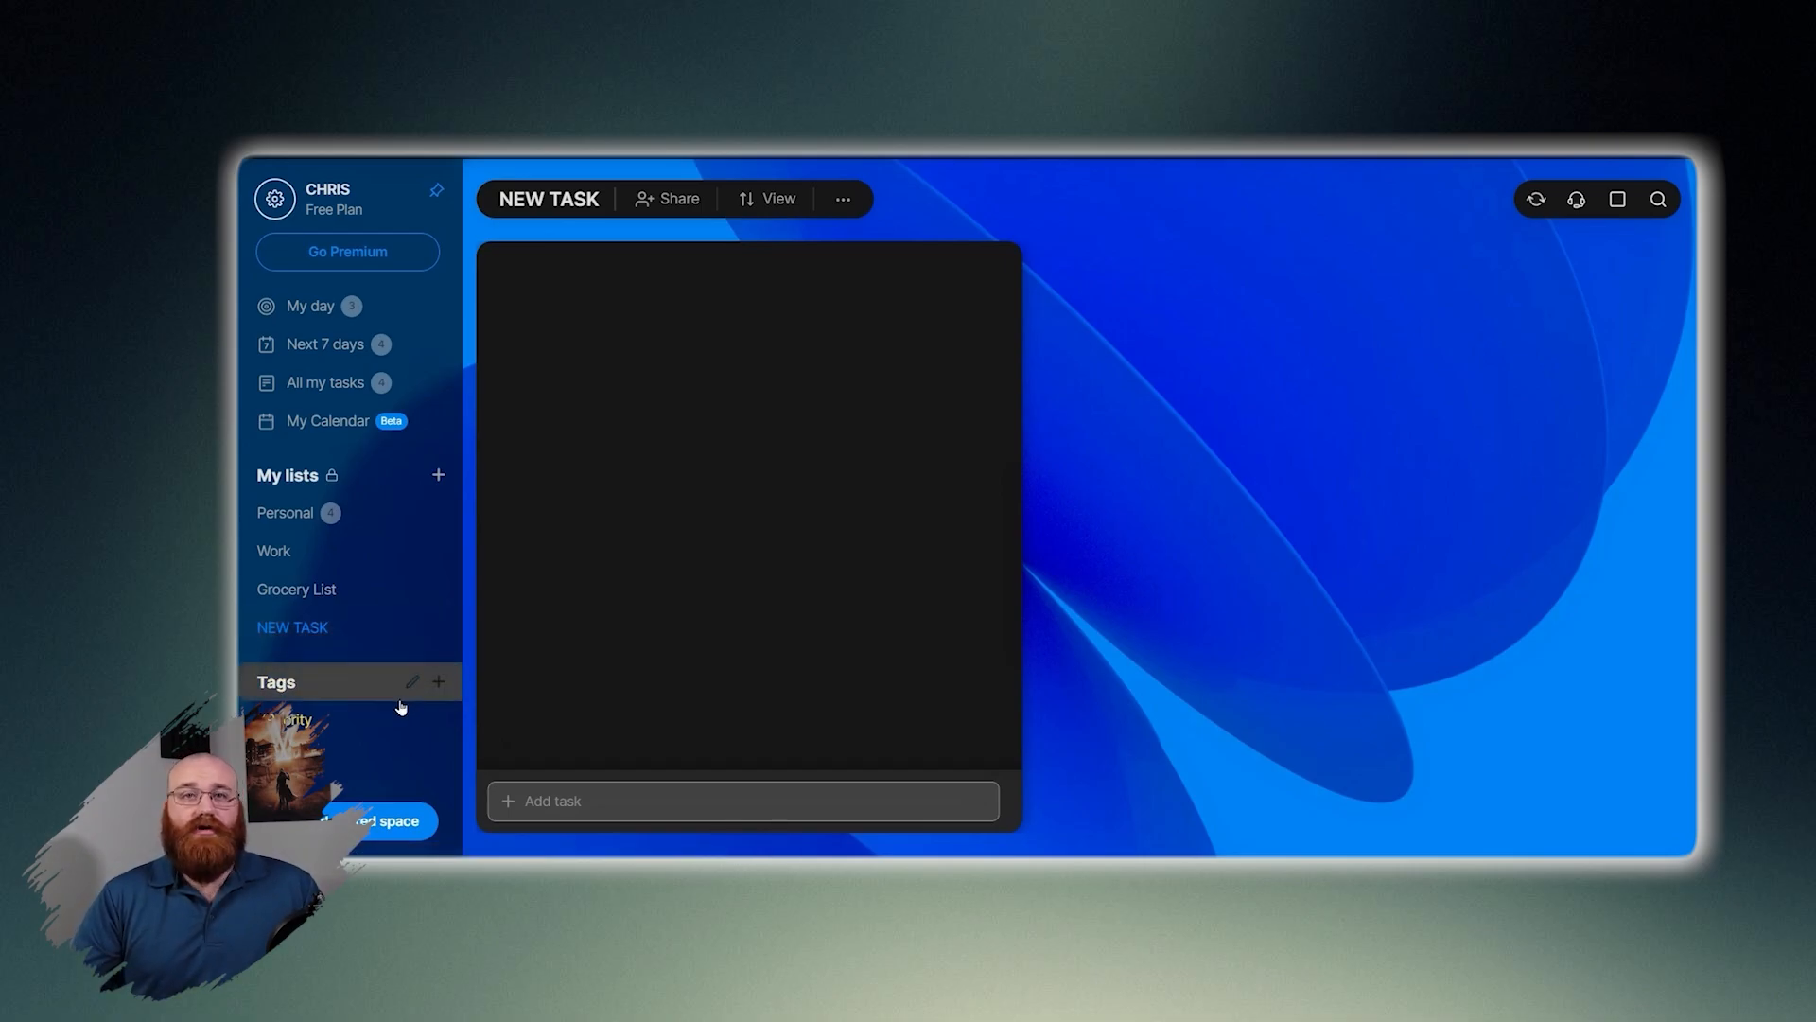
pyautogui.click(275, 681)
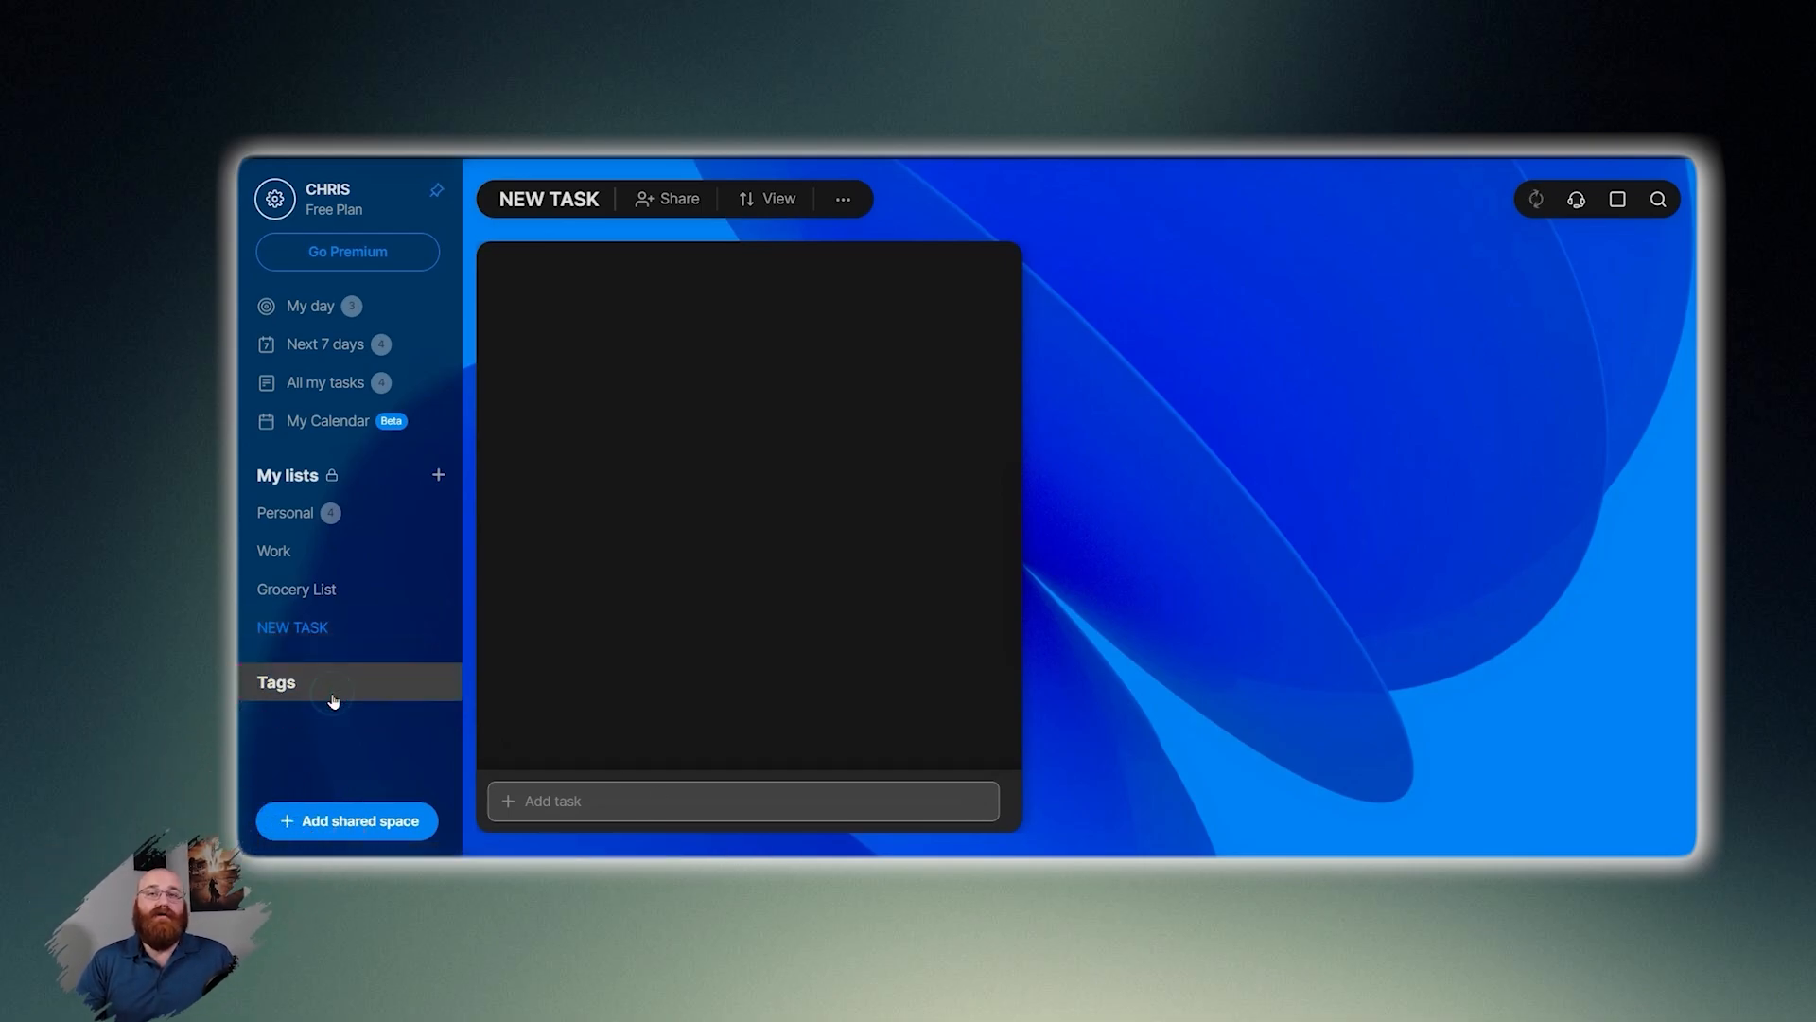
# Expand the sidebar Tags section to reveal the #Priority tag.
pyautogui.click(275, 682)
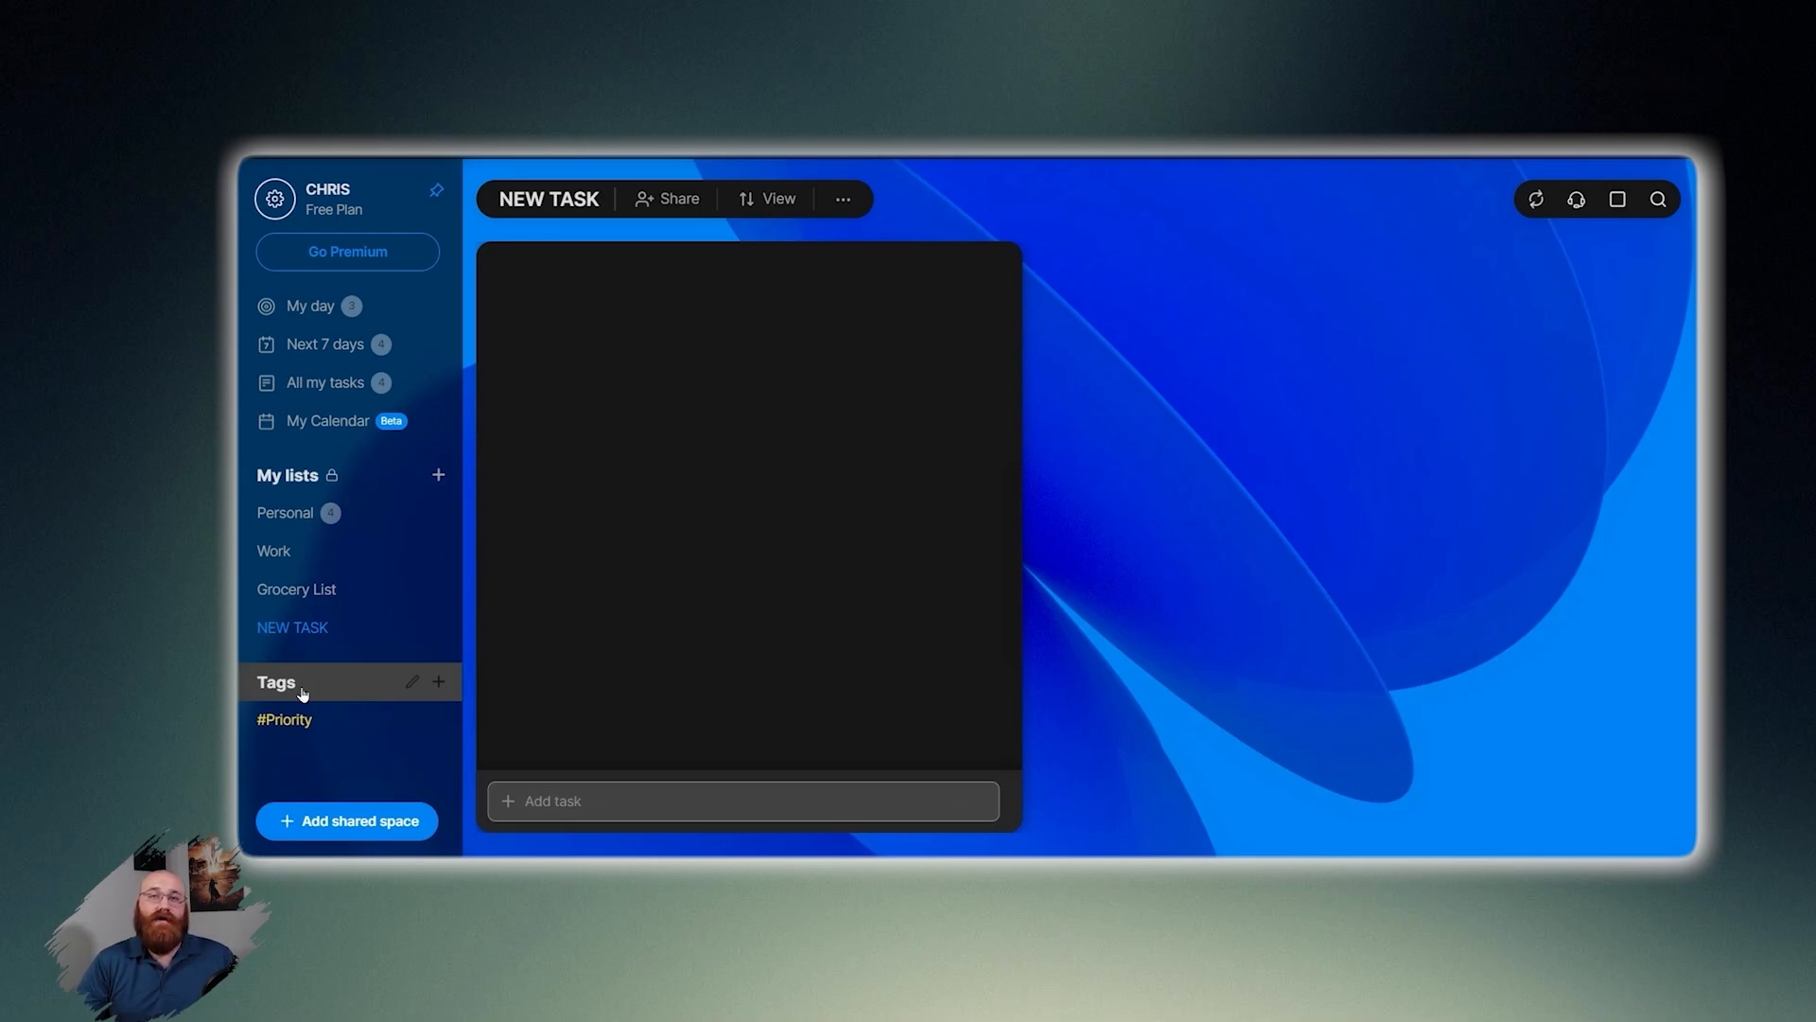
pyautogui.click(346, 820)
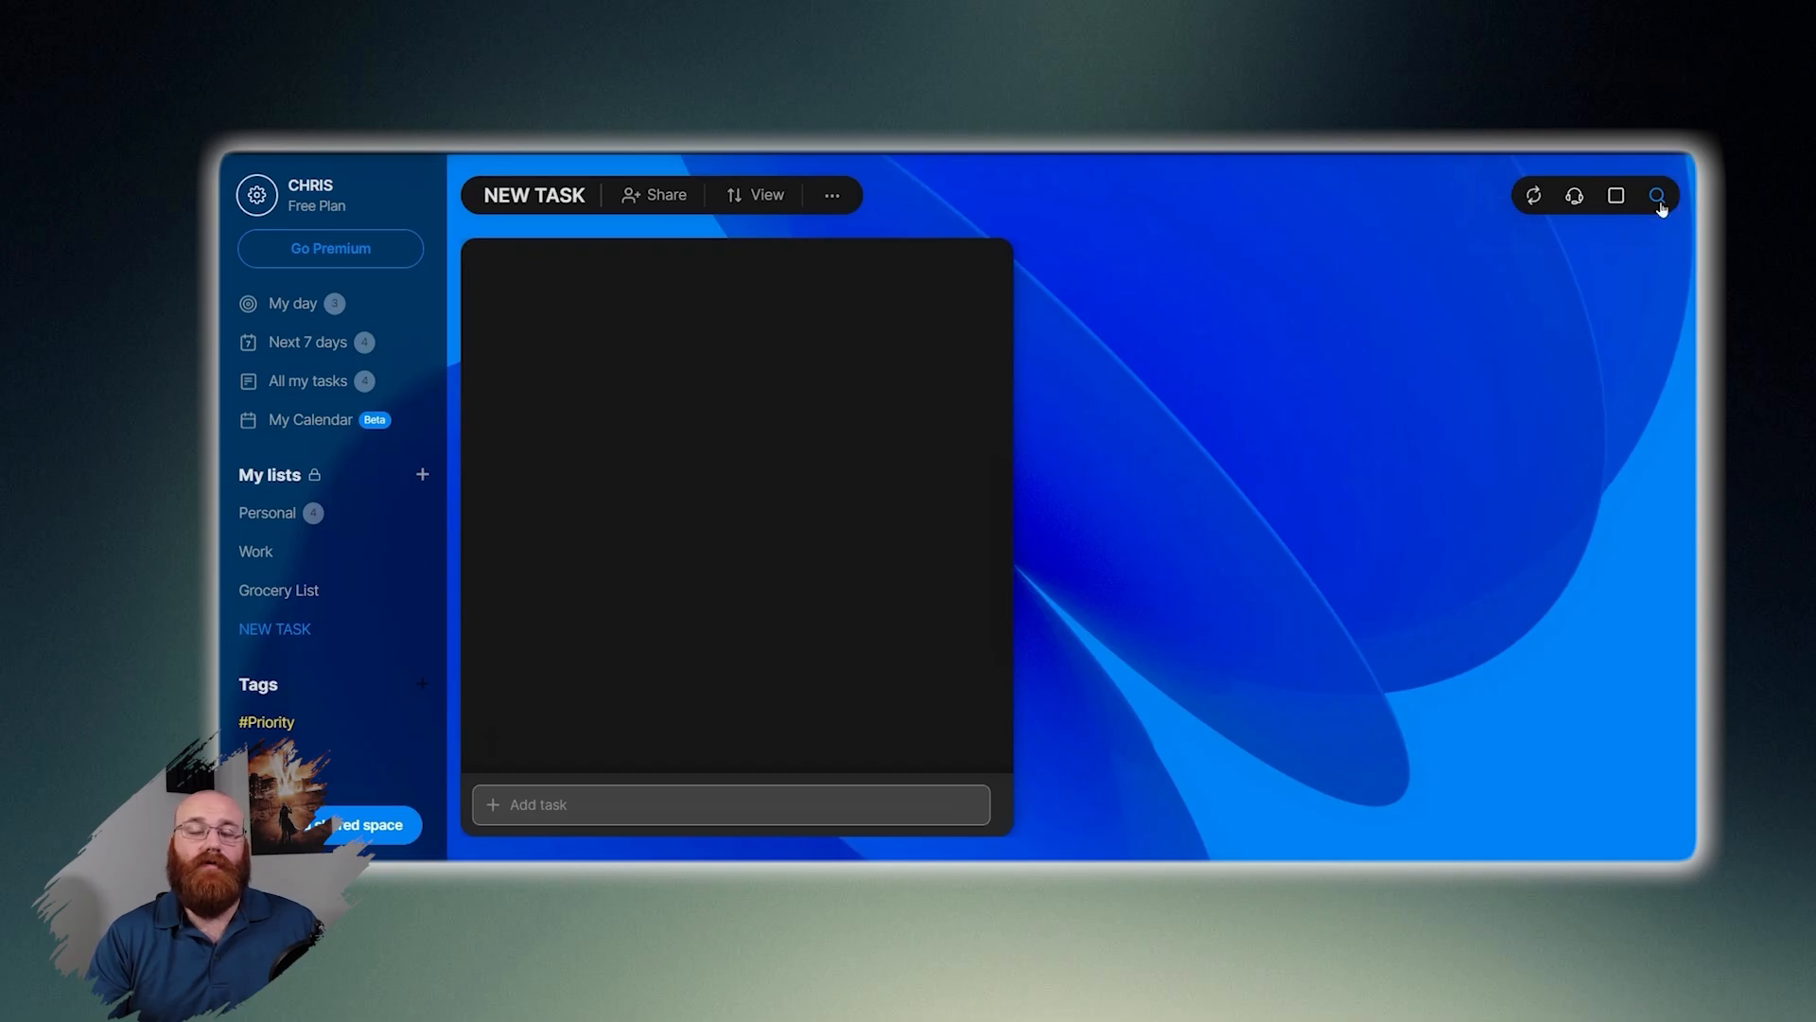
# Check the top-right search, layout and sync icons, then open the support help panel.
pyautogui.click(1657, 195)
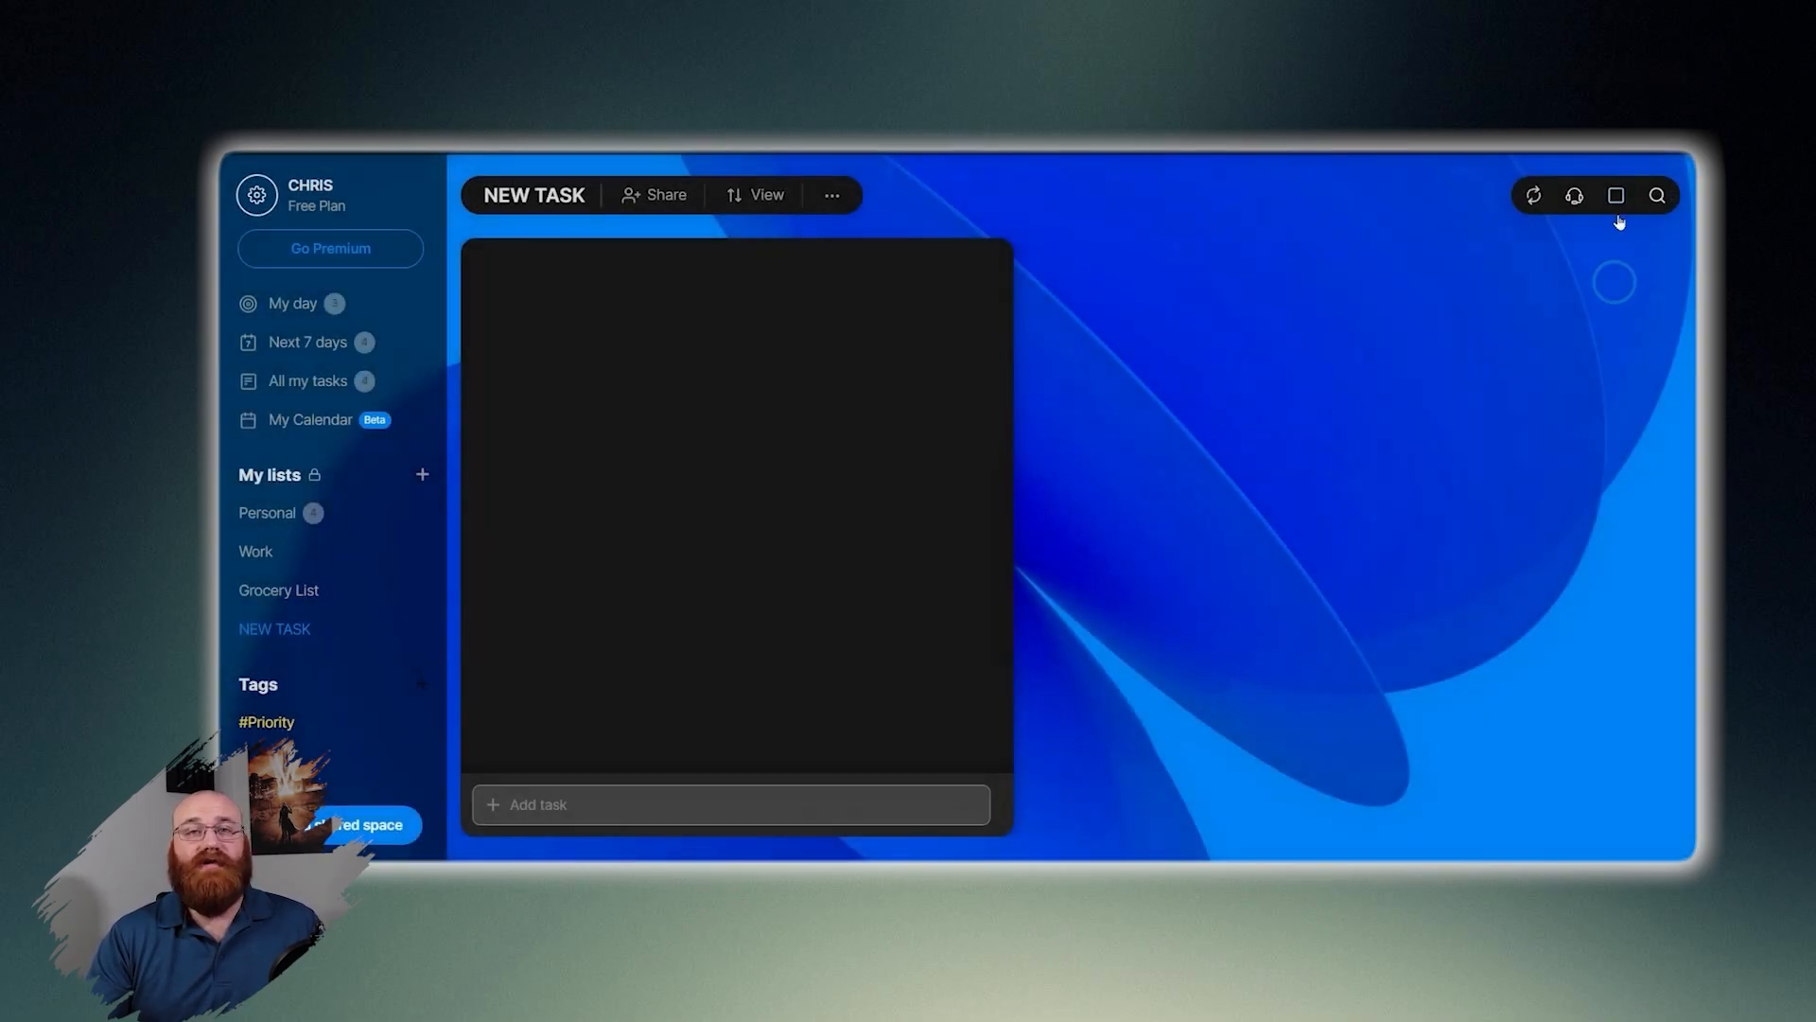
pyautogui.click(1614, 195)
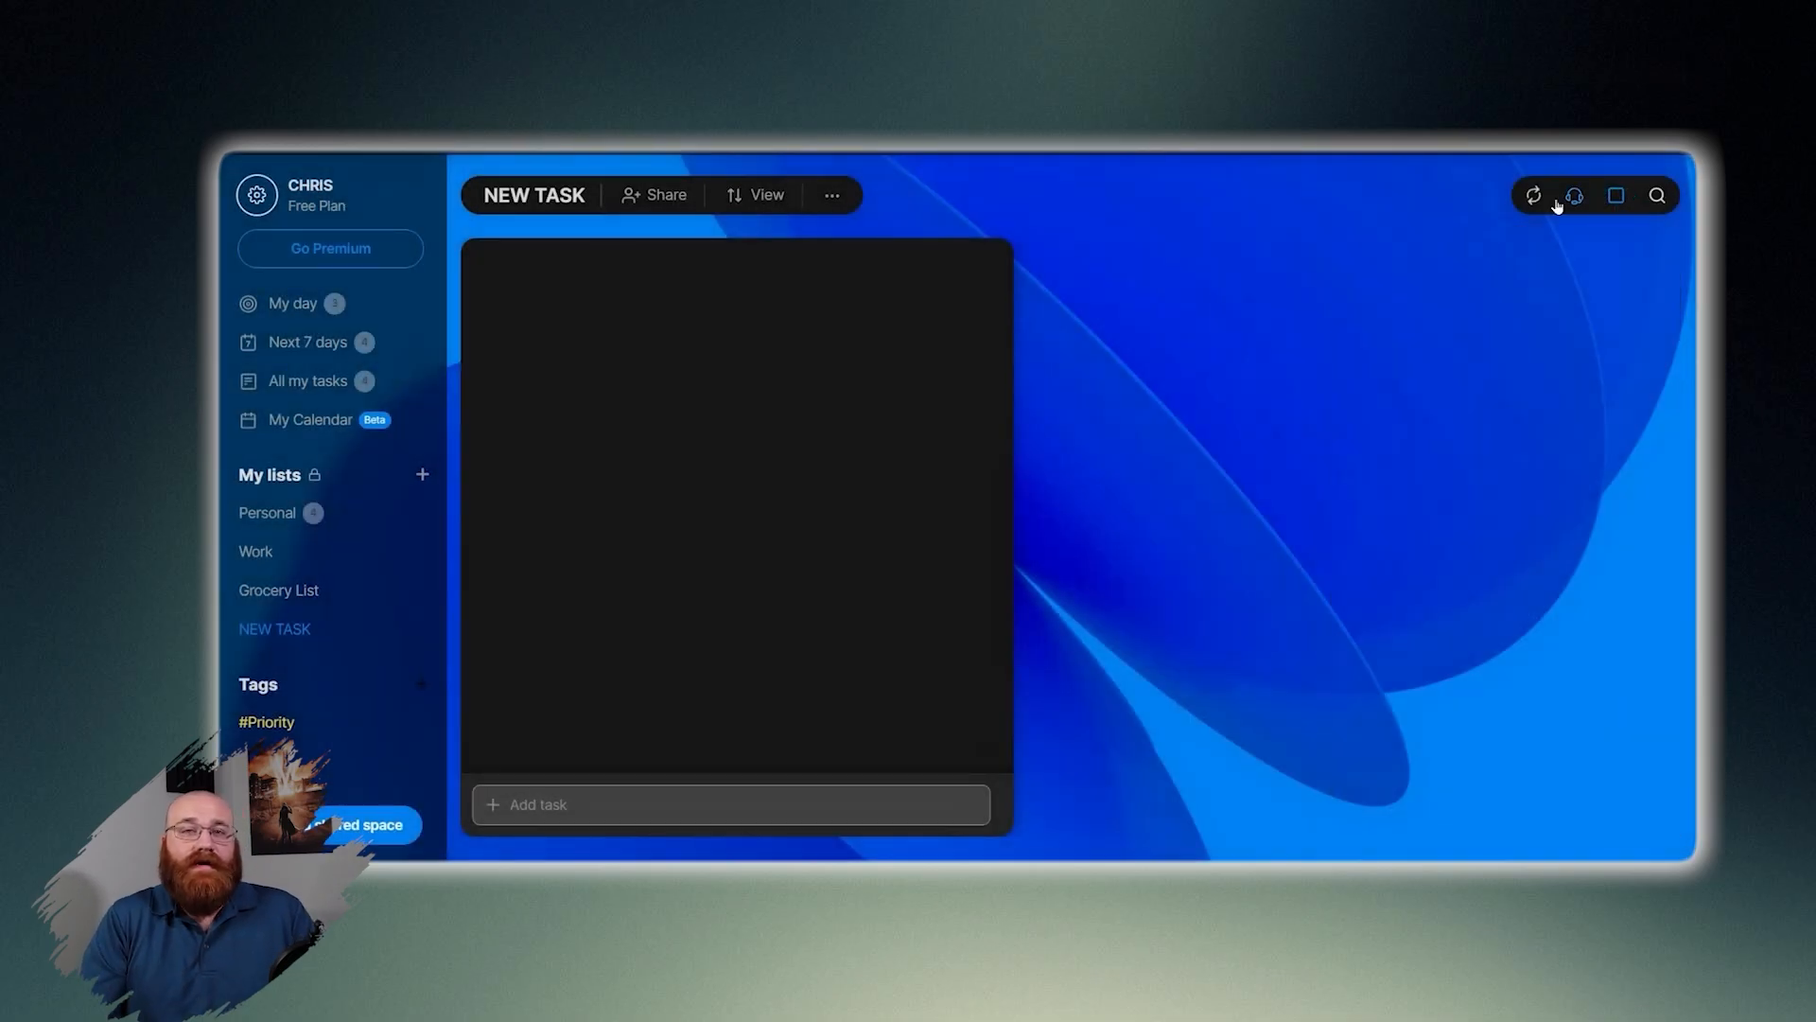
pyautogui.click(1573, 195)
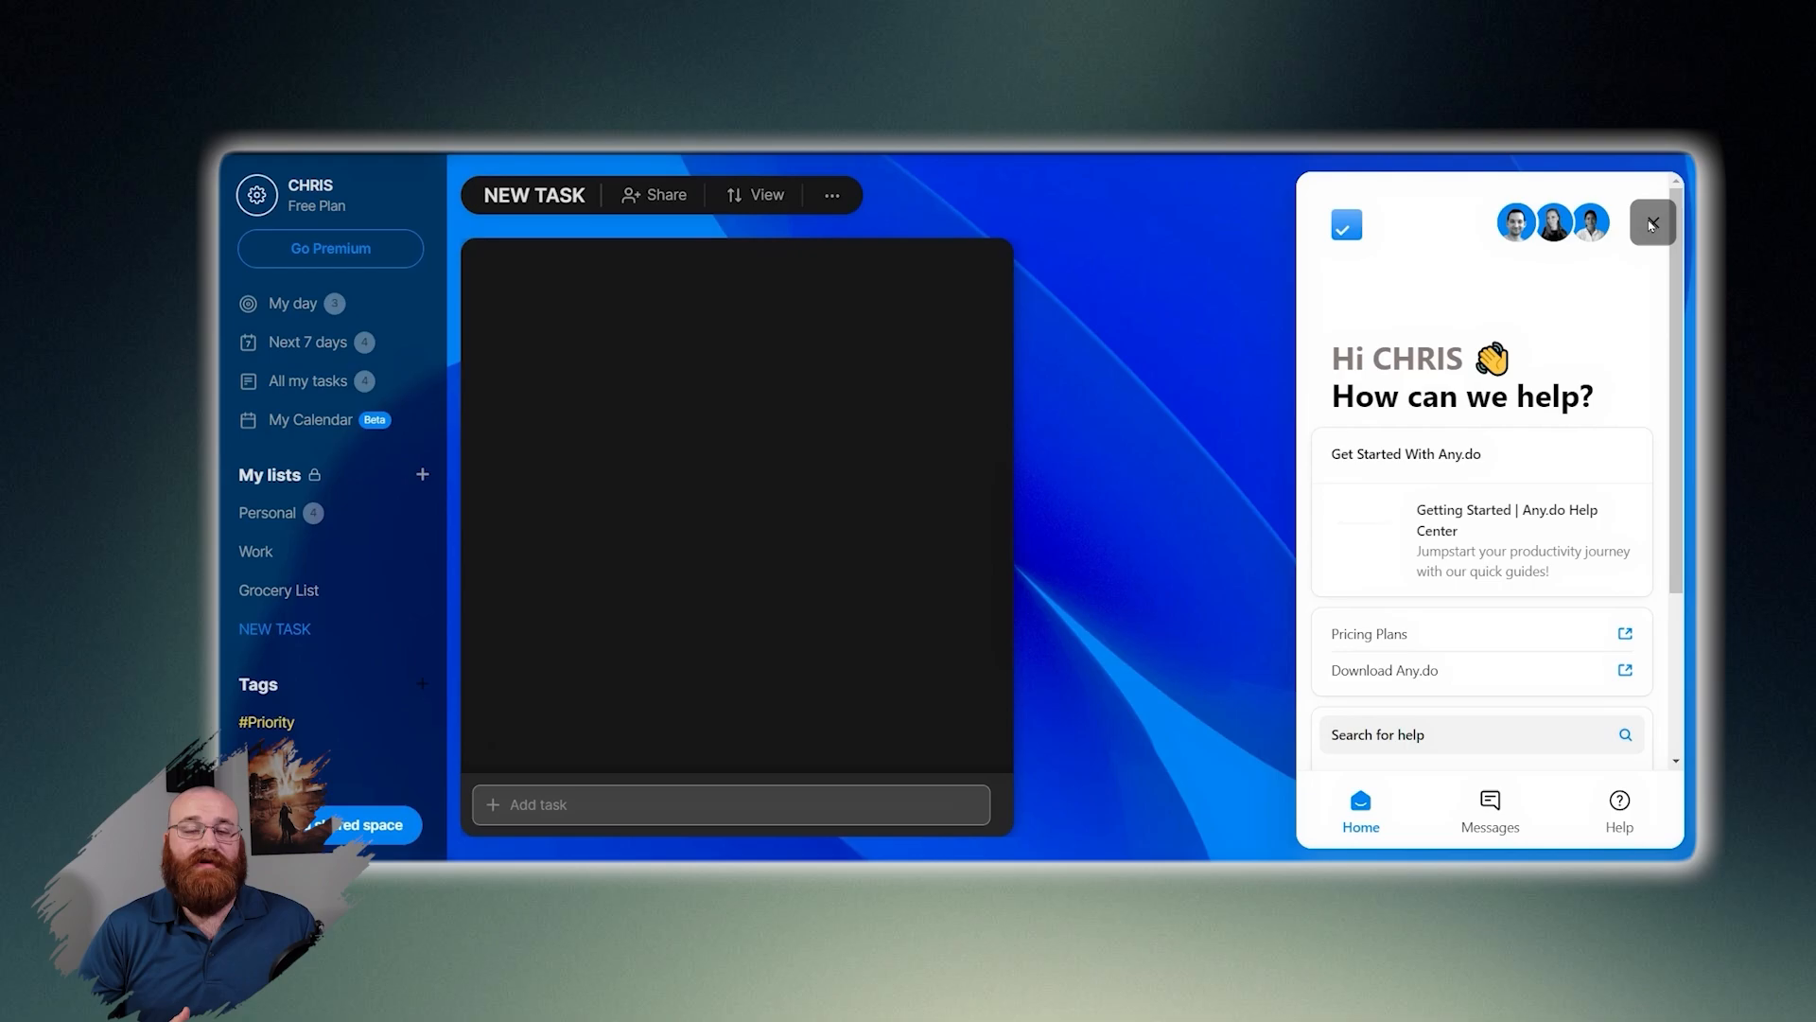
# Dismiss the help panel using the X at its top-right corner.
pyautogui.click(1651, 223)
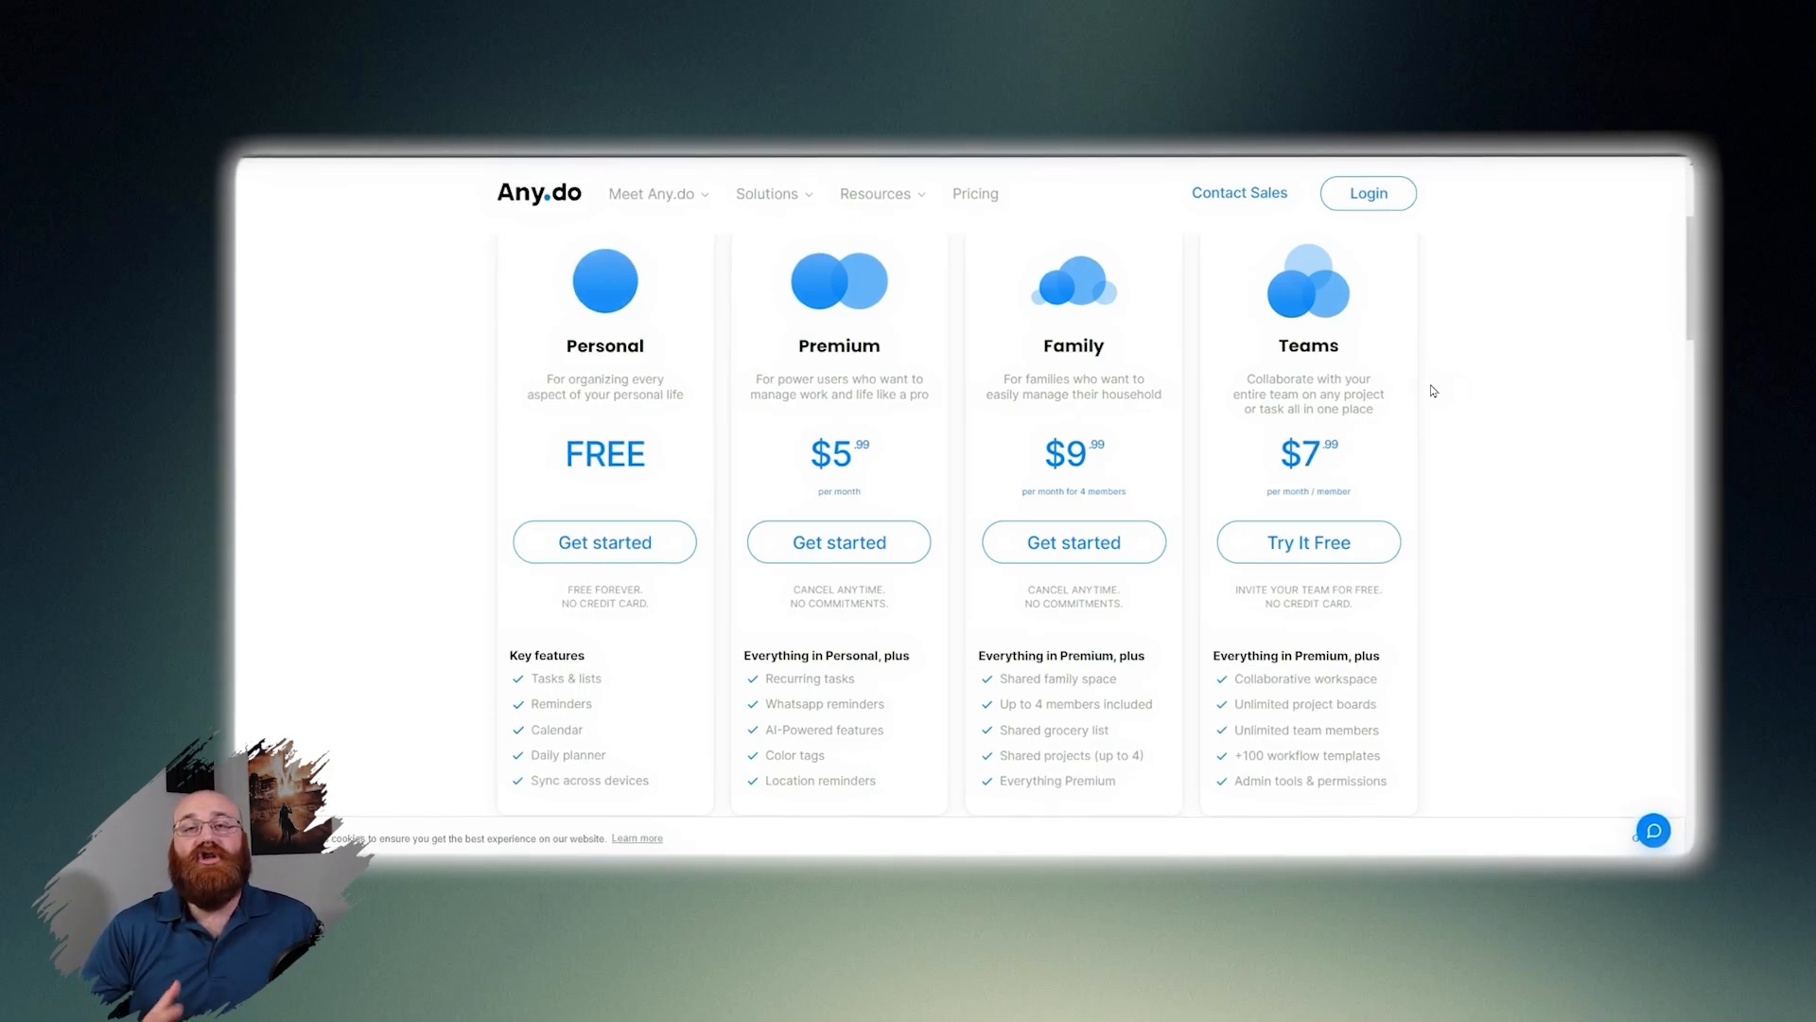
pyautogui.moveTo(1451, 387)
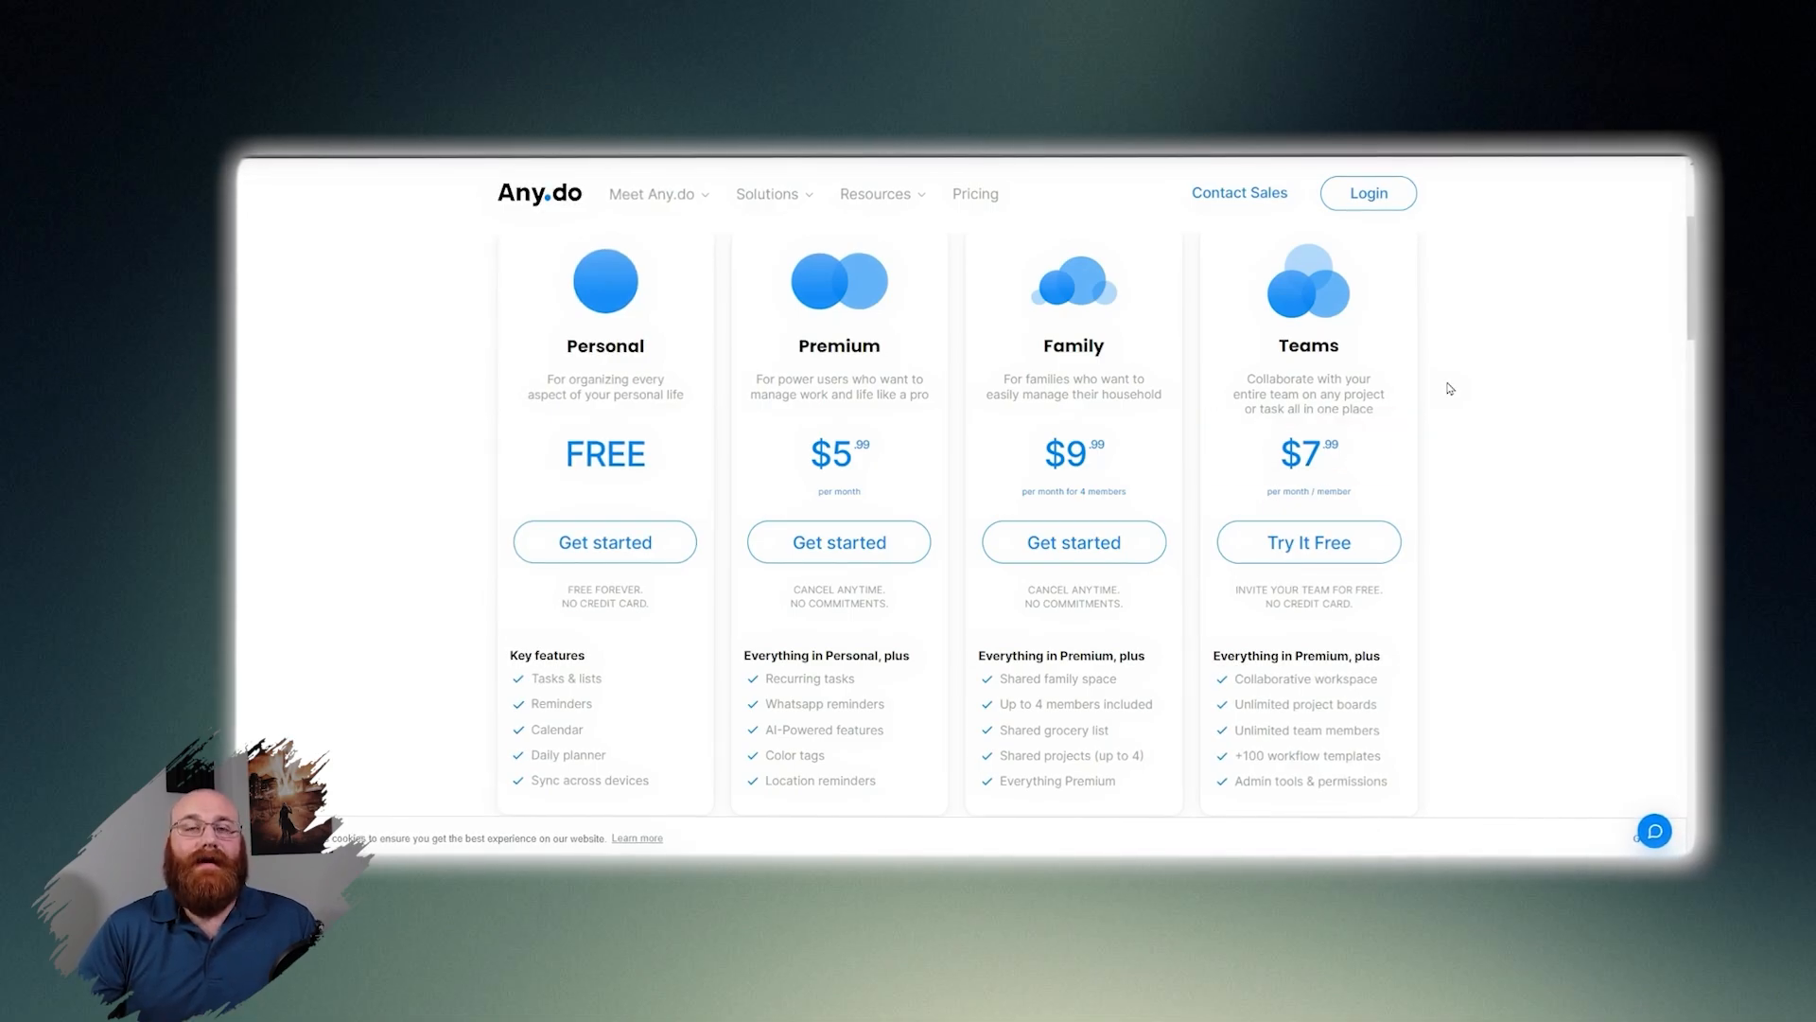
pyautogui.moveTo(1431, 390)
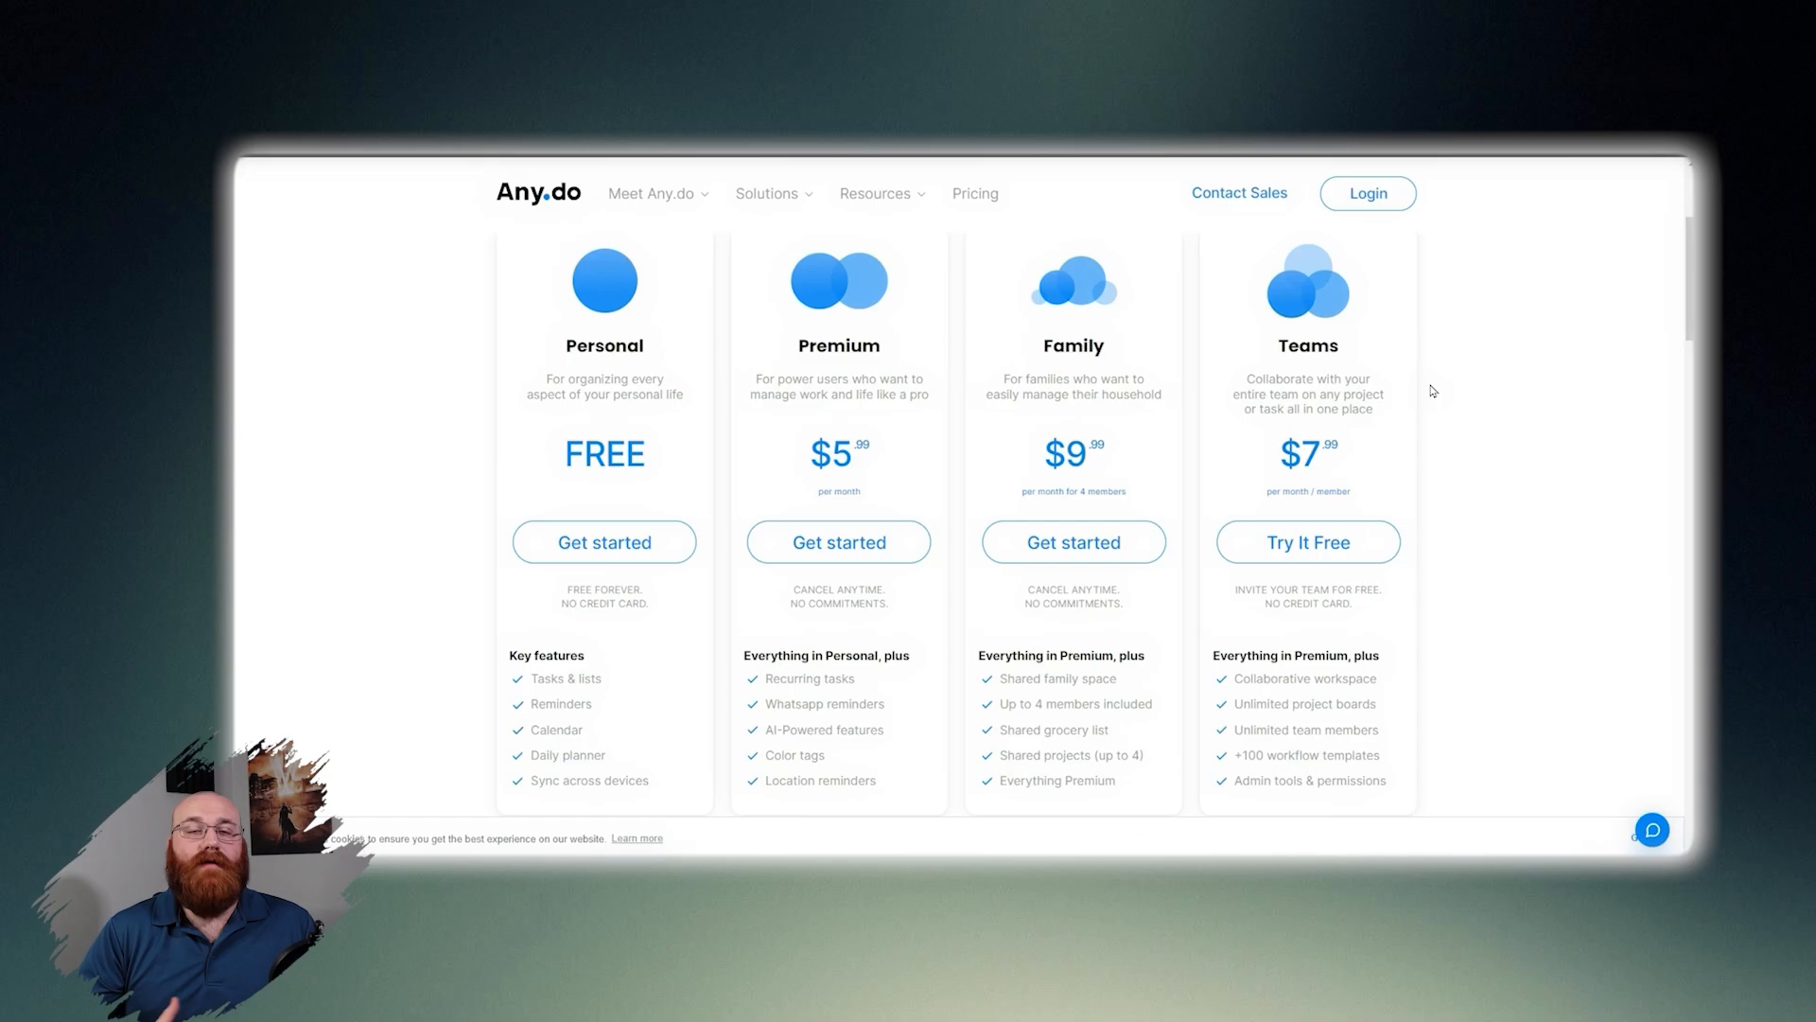
pyautogui.moveTo(1448, 387)
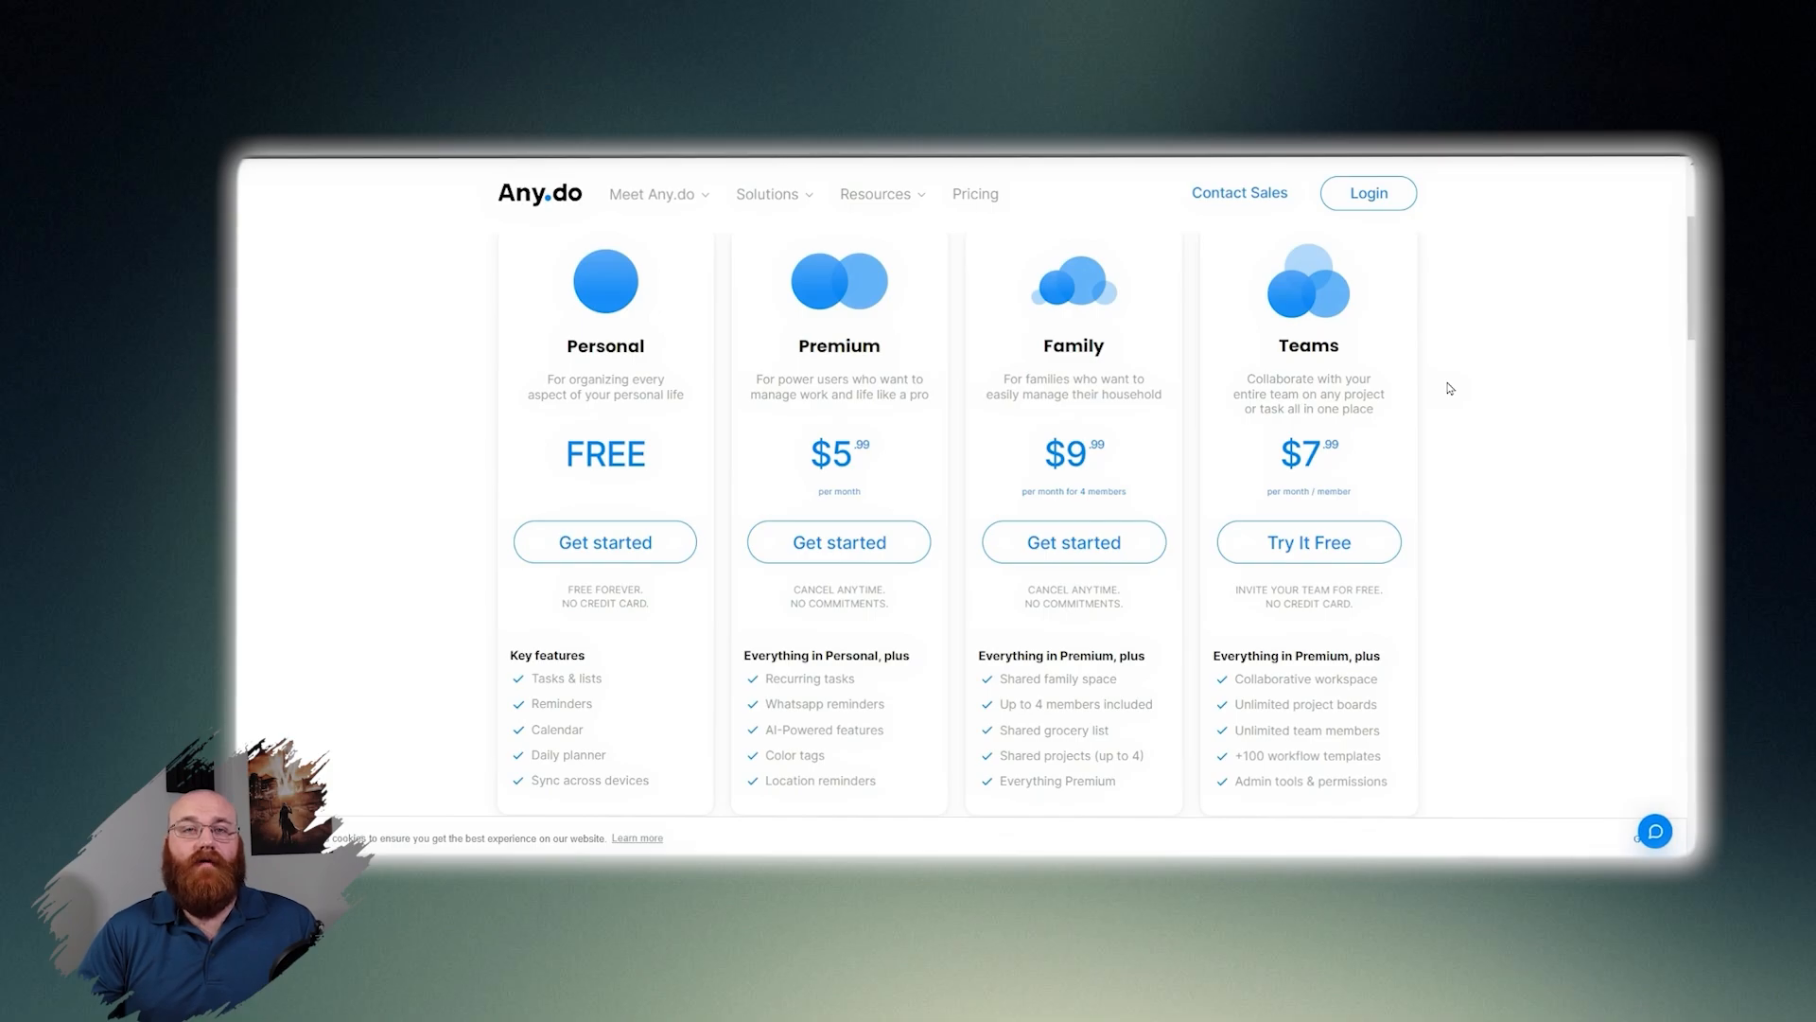
pyautogui.moveTo(1433, 391)
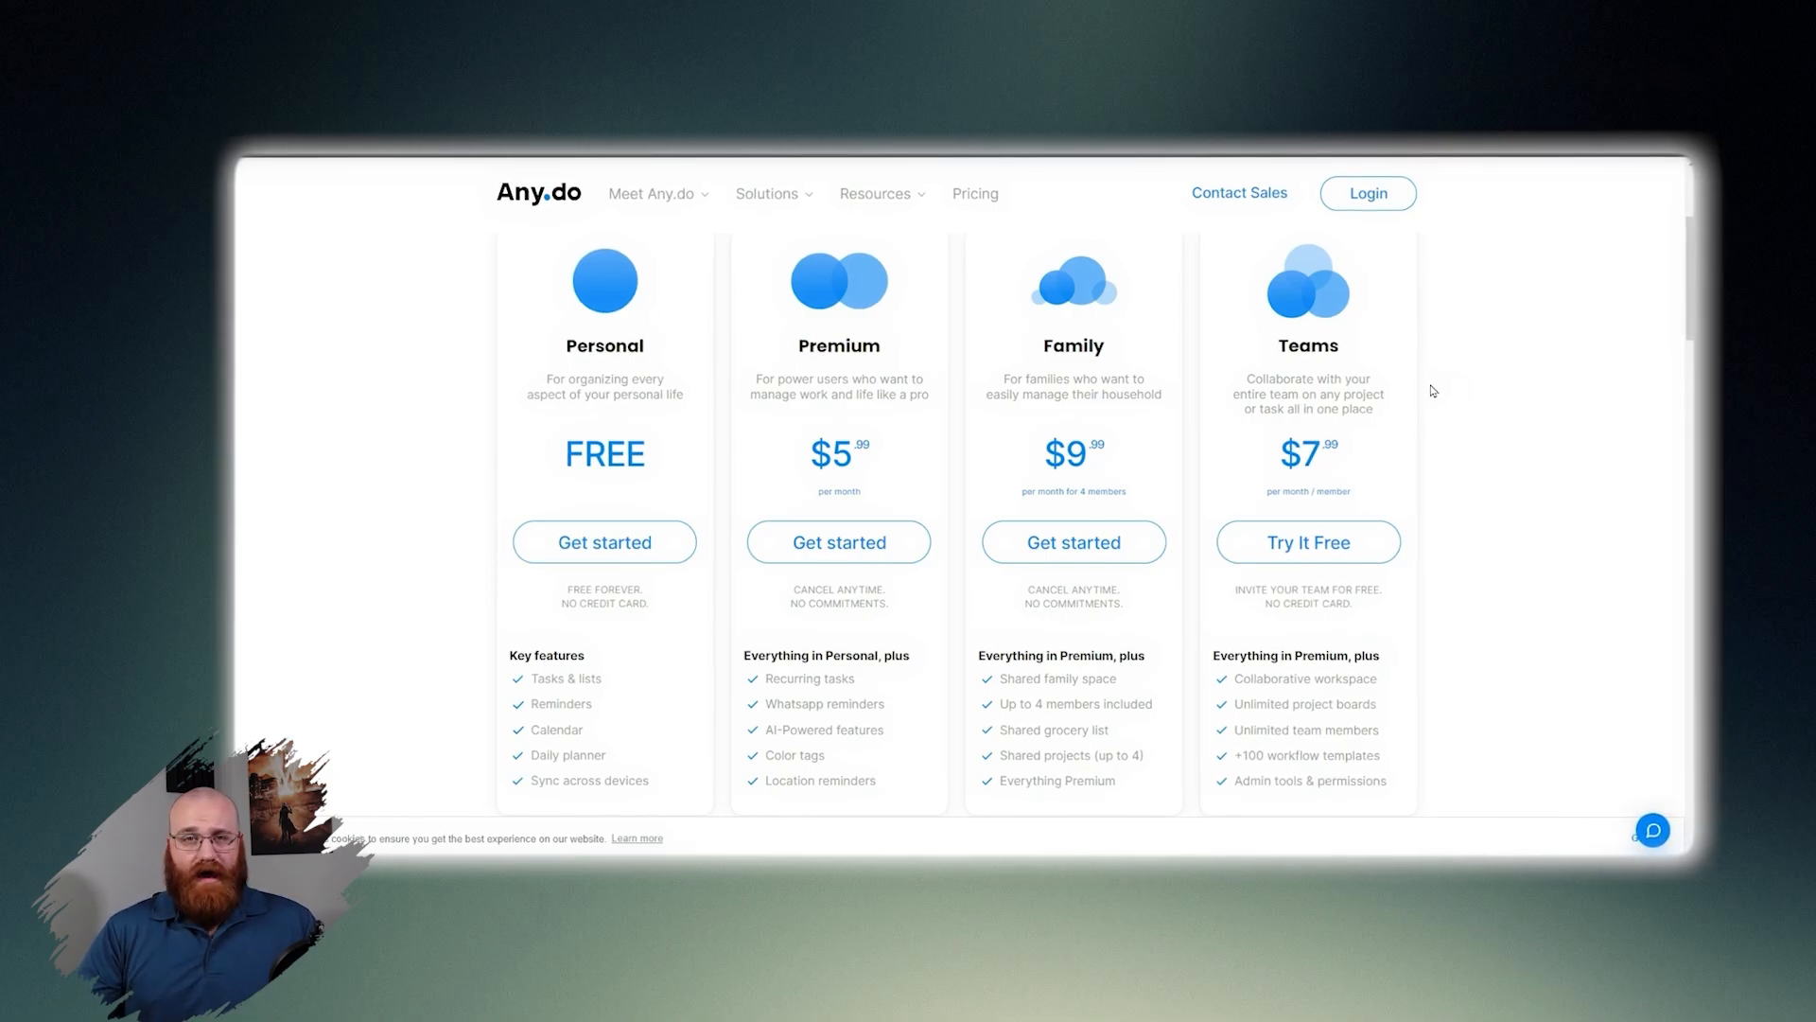